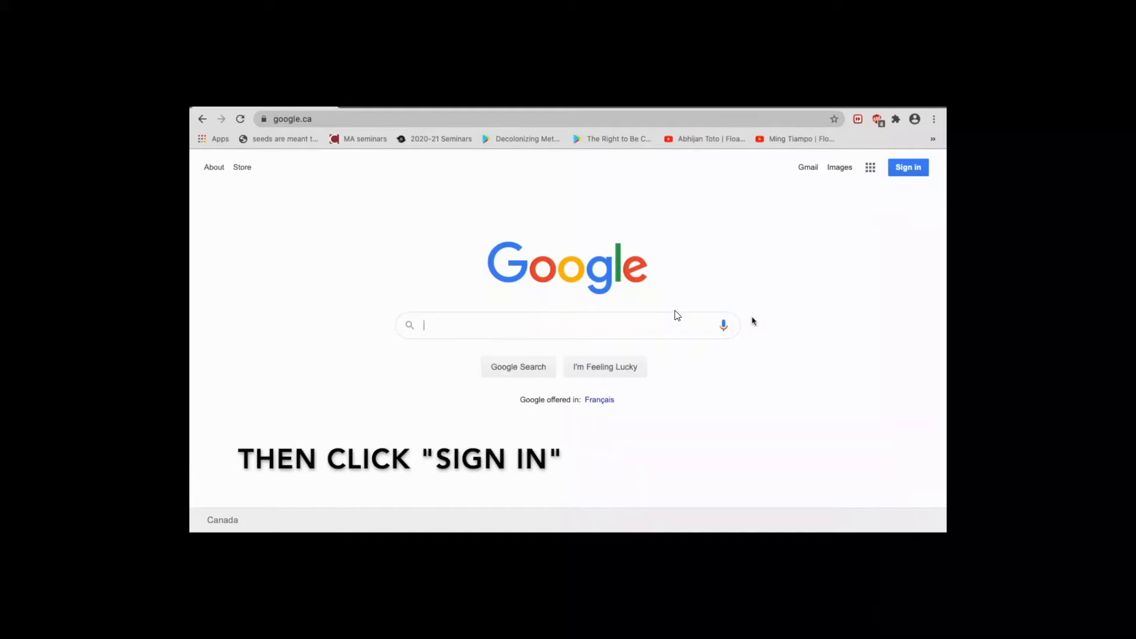
mouse_move(922, 172)
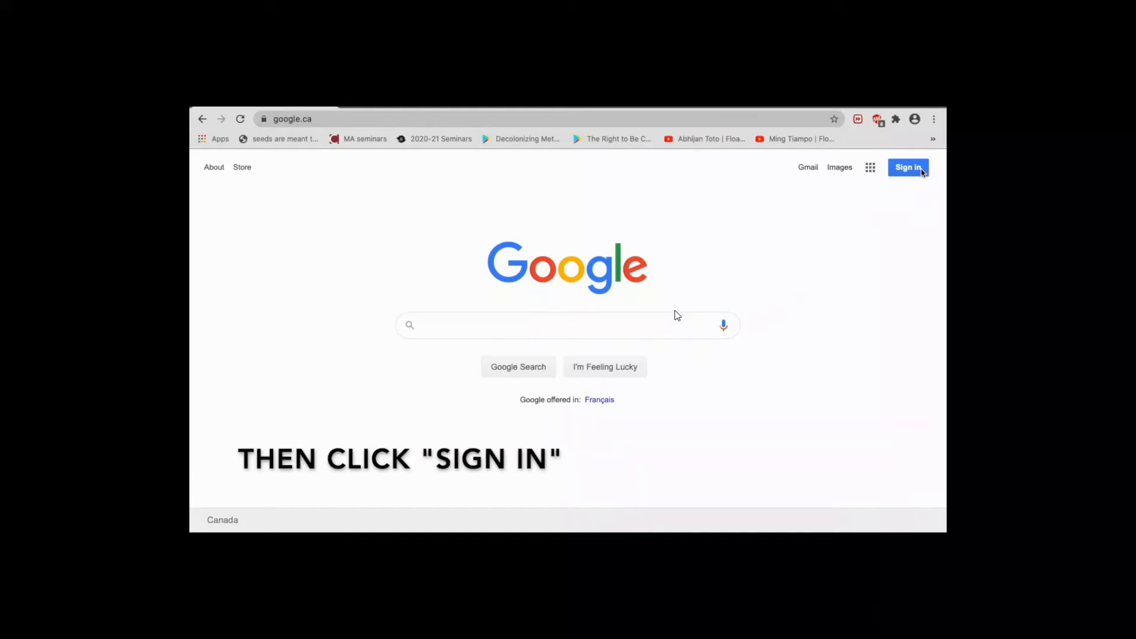
Step: Start signing in to a Google account from the Google home page
left_click(908, 167)
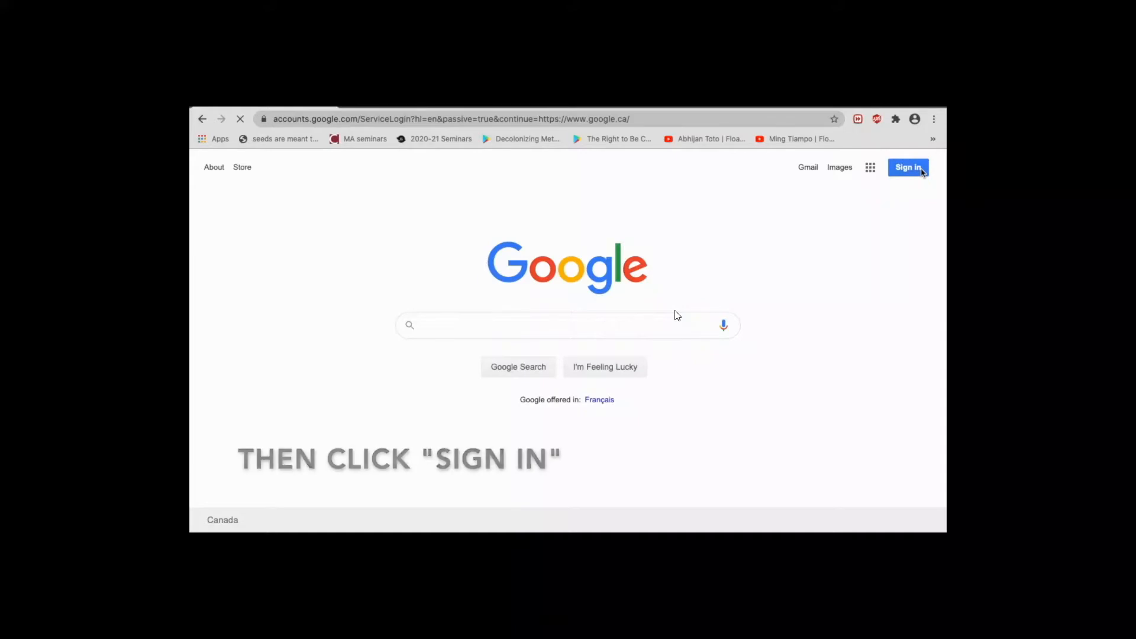
Step: Sign in with the account email and password, returning to the Google home page signed in
left_click(908, 167)
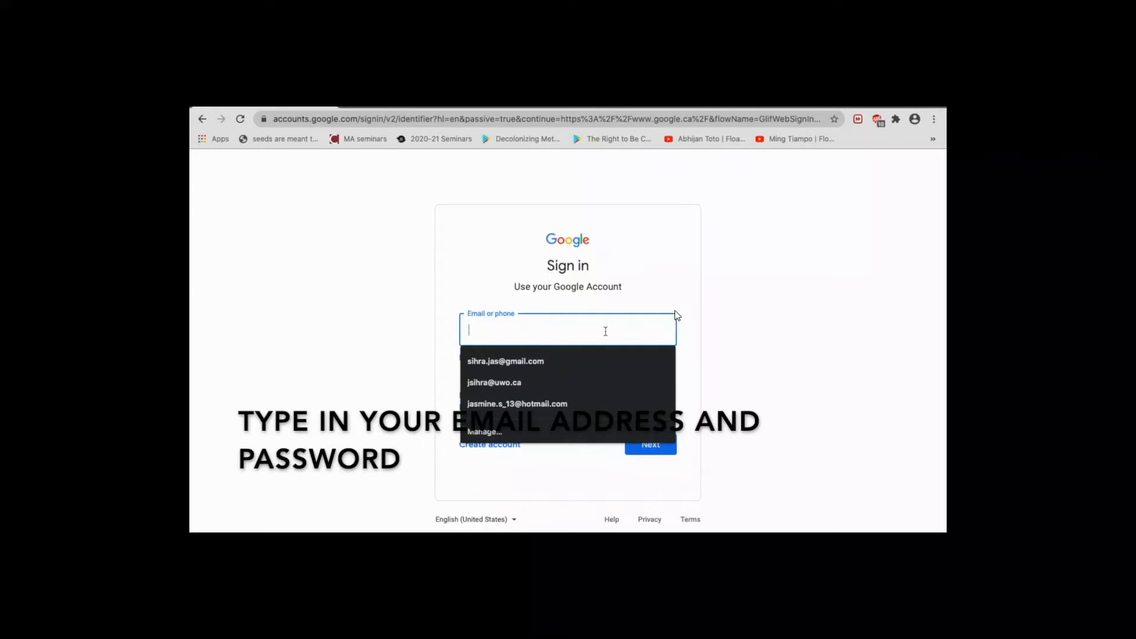
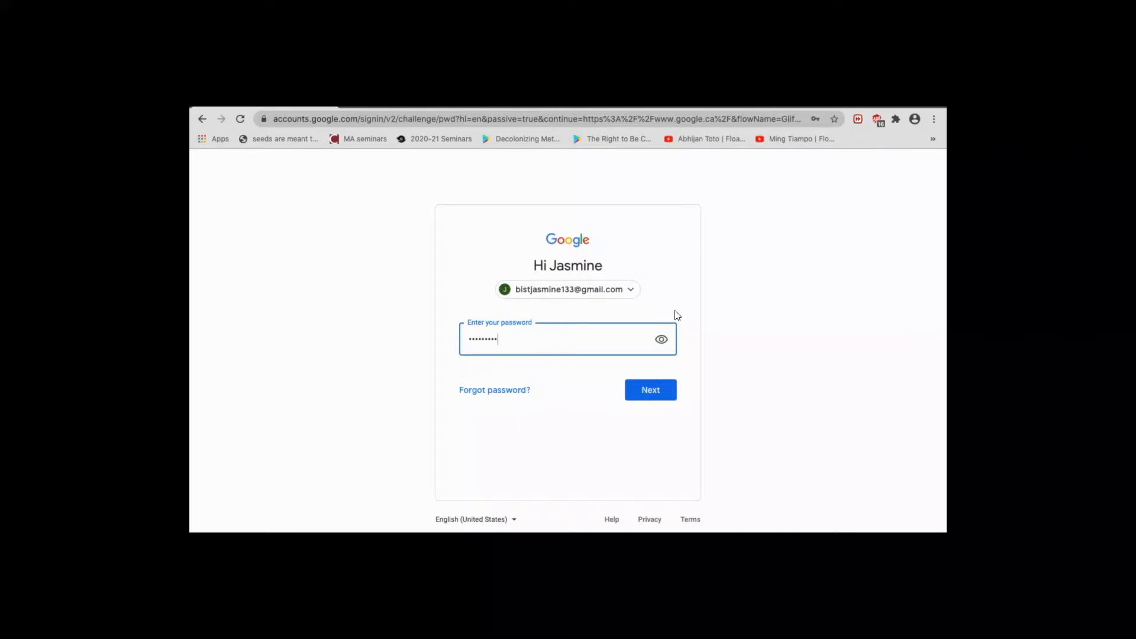
left_click(650, 389)
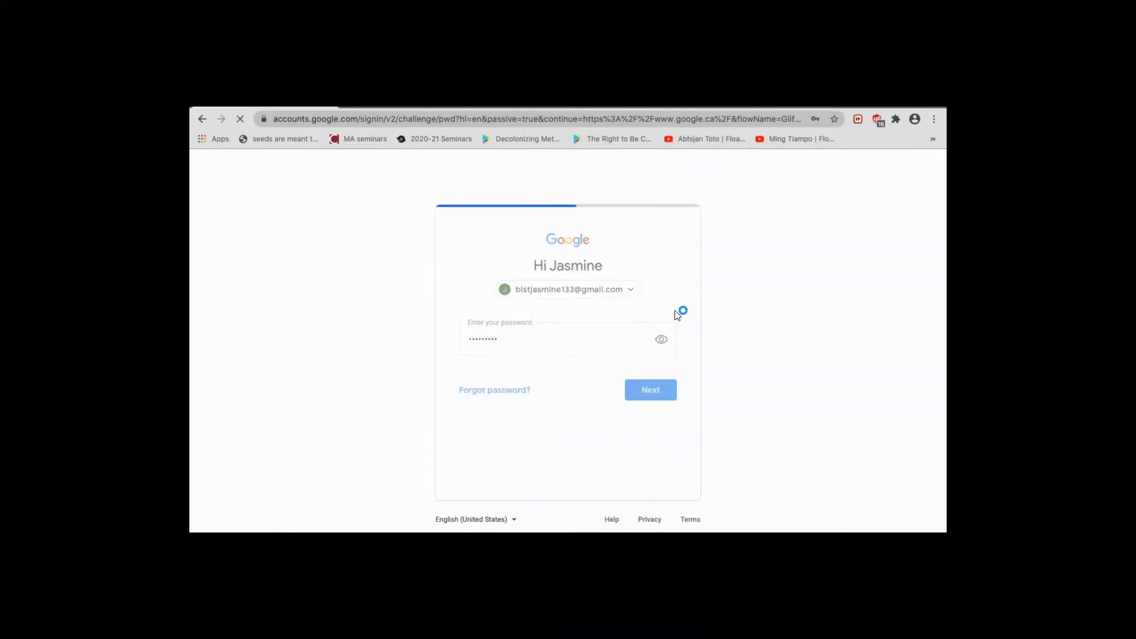
left_click(650, 389)
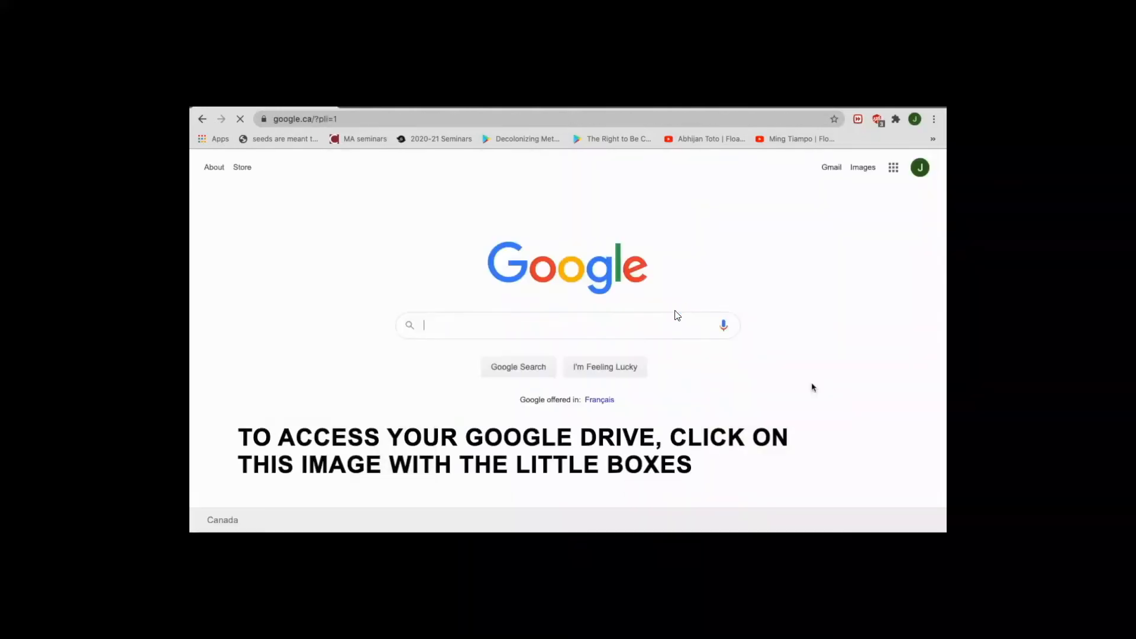
mouse_move(930, 228)
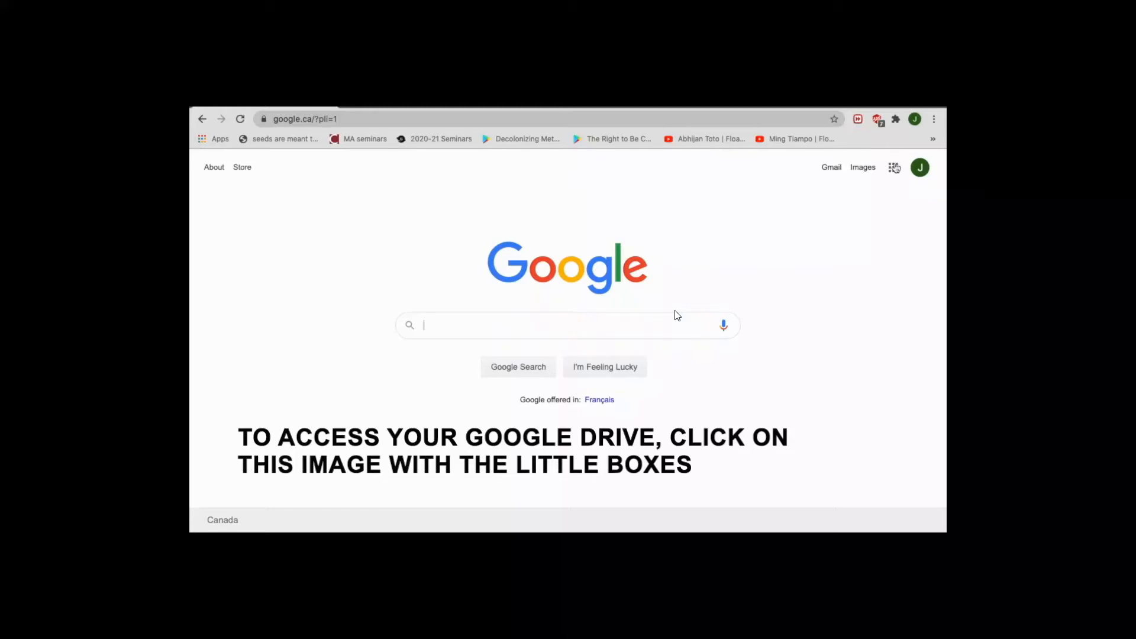
Step: Launch Google Drive from the Google apps panel on the home page
left_click(895, 167)
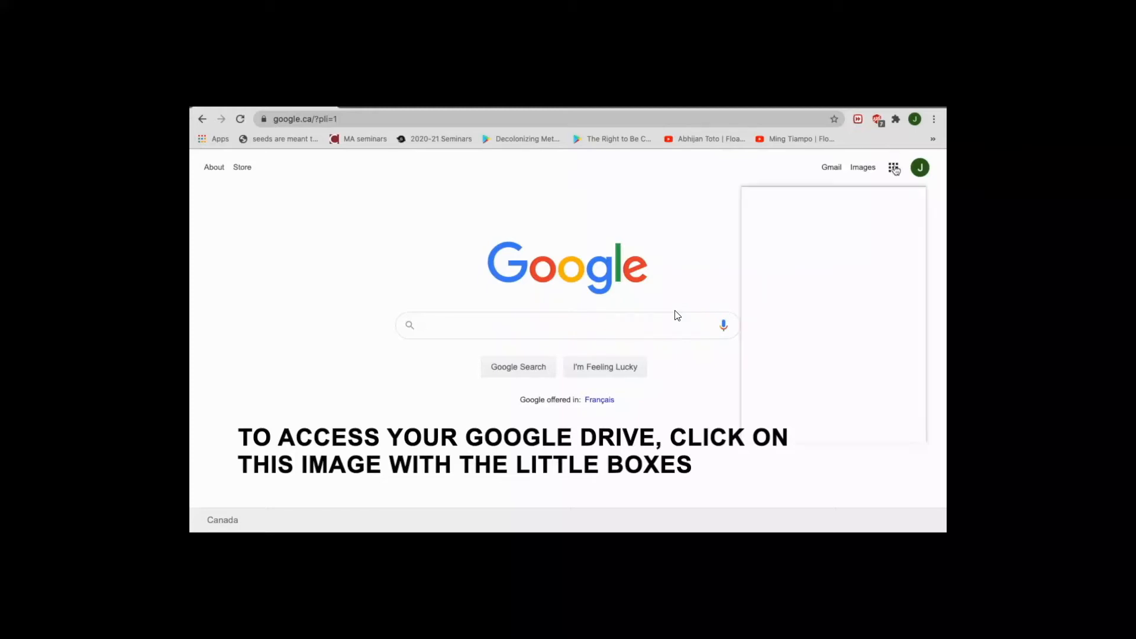
left_click(895, 167)
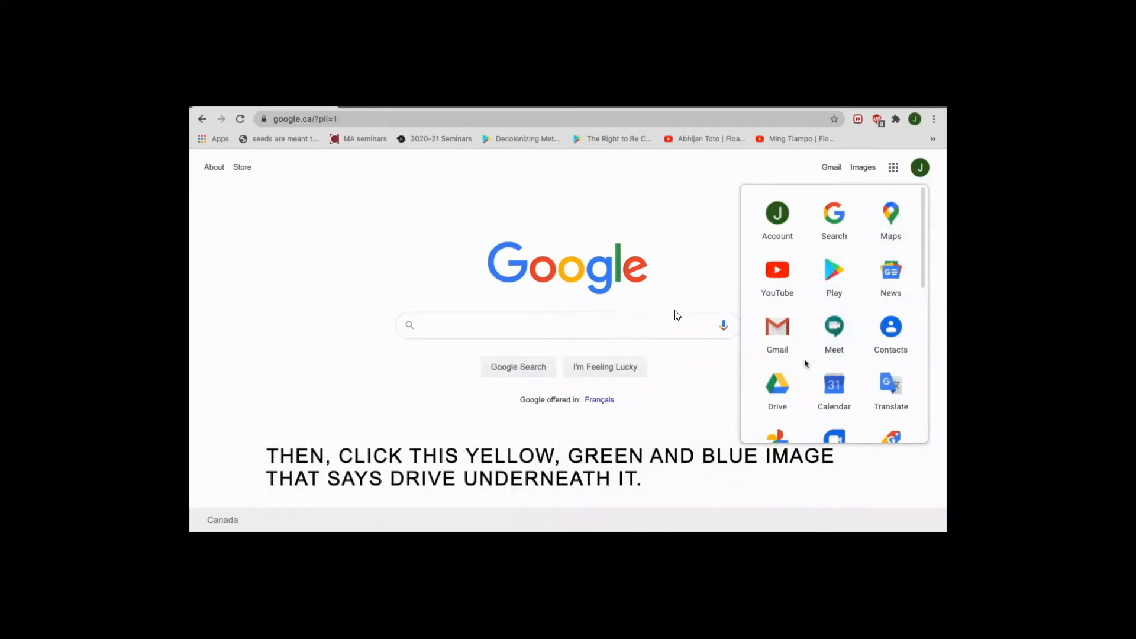
mouse_move(776, 389)
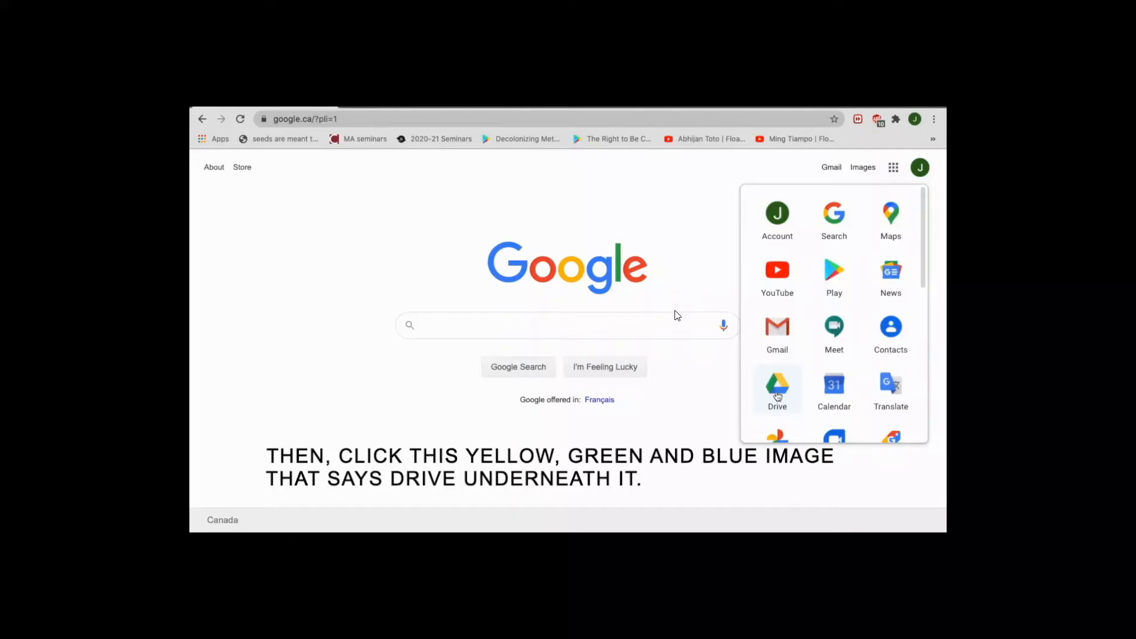
left_click(777, 388)
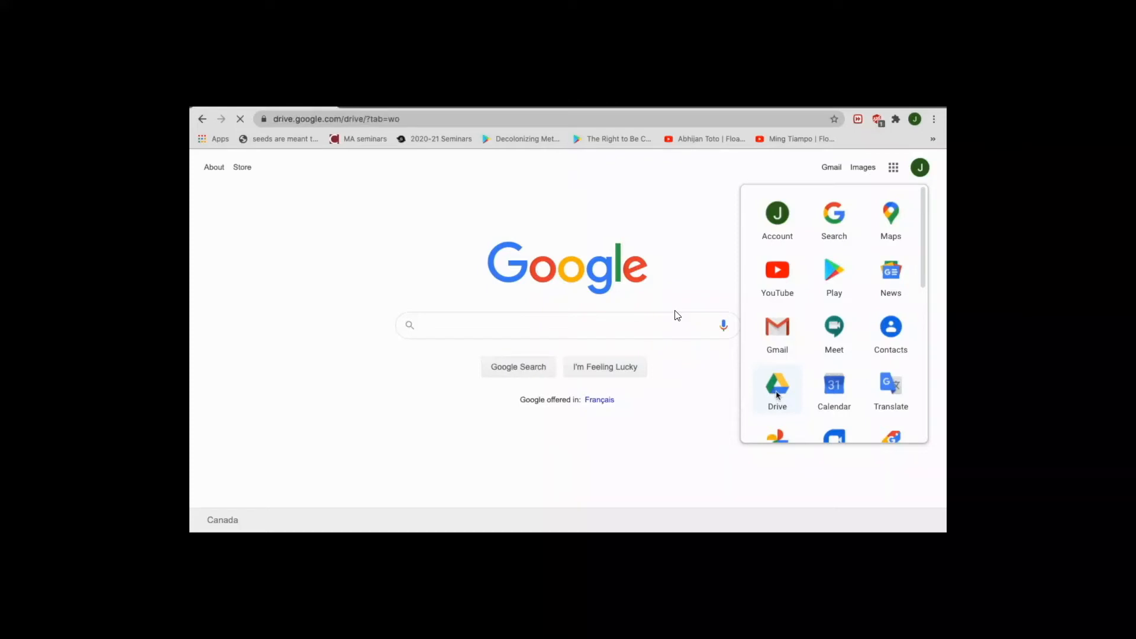
Step: Let Google Drive load to the empty My Drive area
left_click(777, 388)
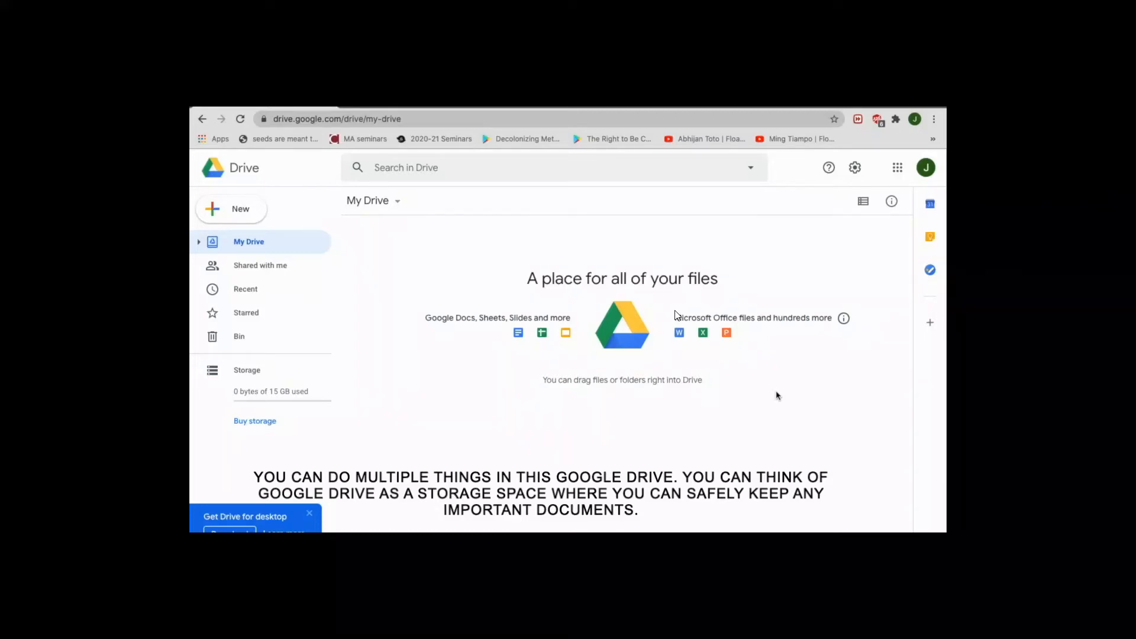
mouse_move(600, 410)
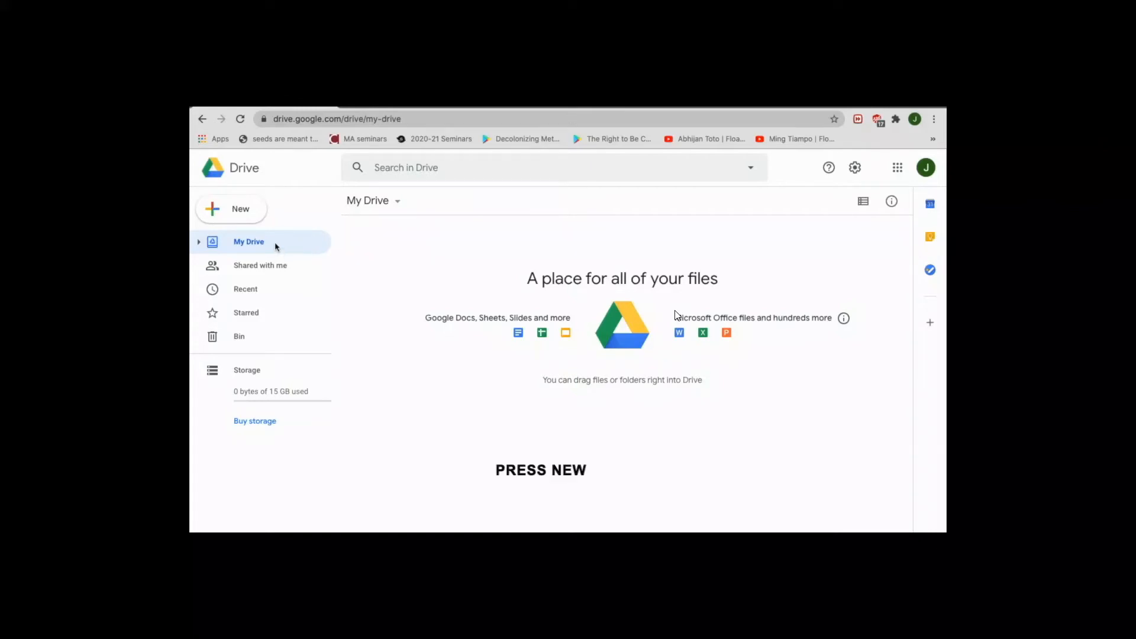
mouse_move(253, 223)
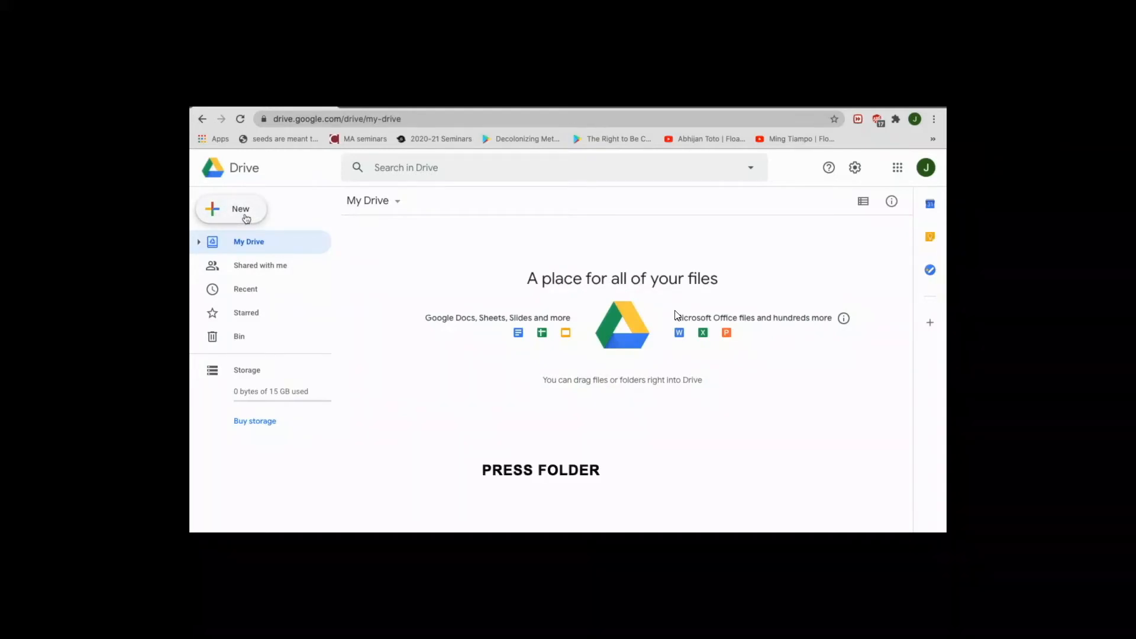
Step: Create a new folder named 'Medical Notes' in My Drive
left_click(240, 209)
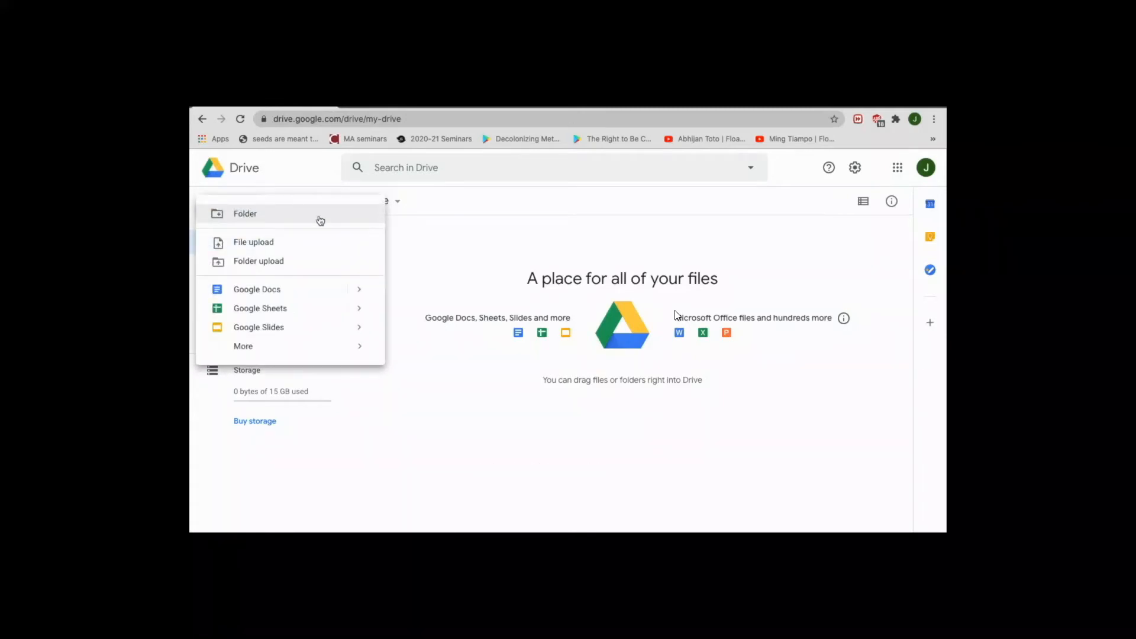
left_click(245, 214)
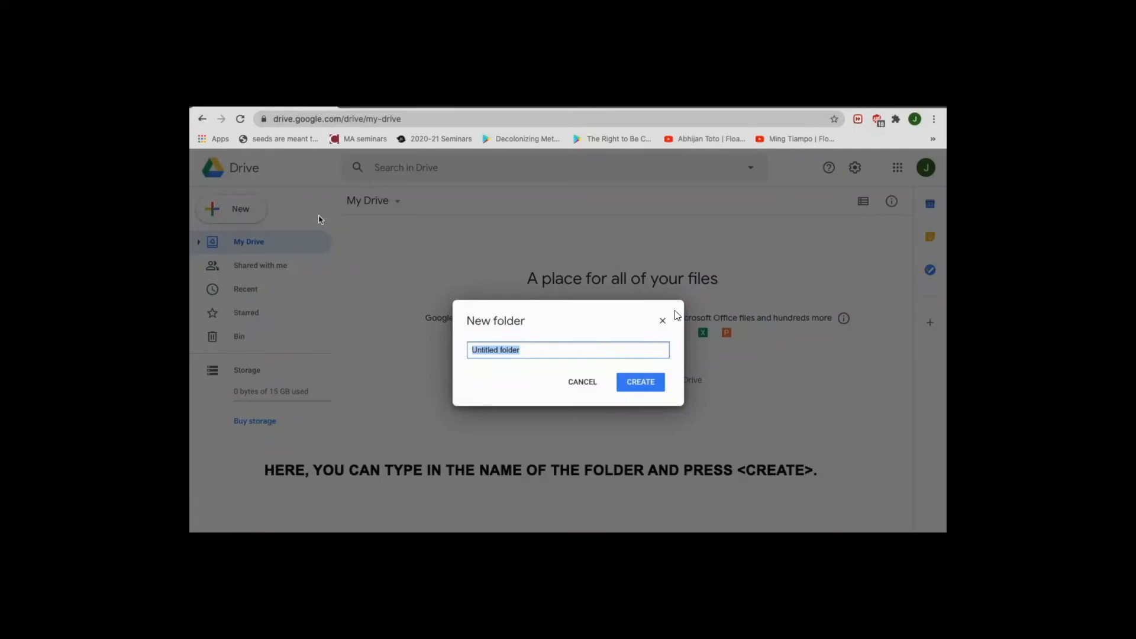
mouse_move(618, 350)
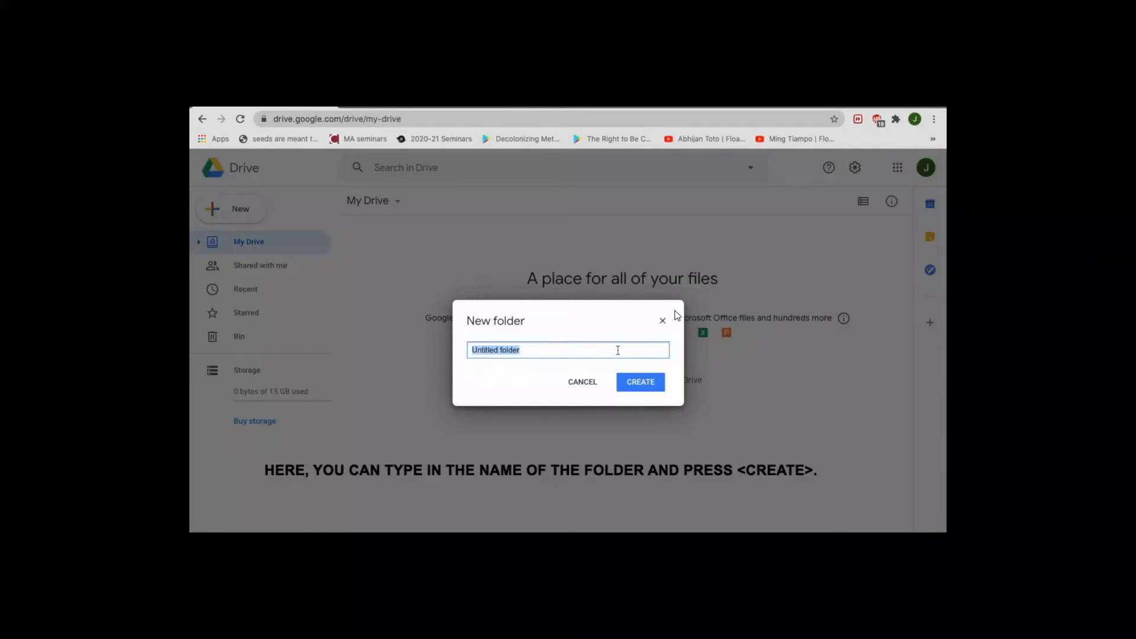
type("Medical")
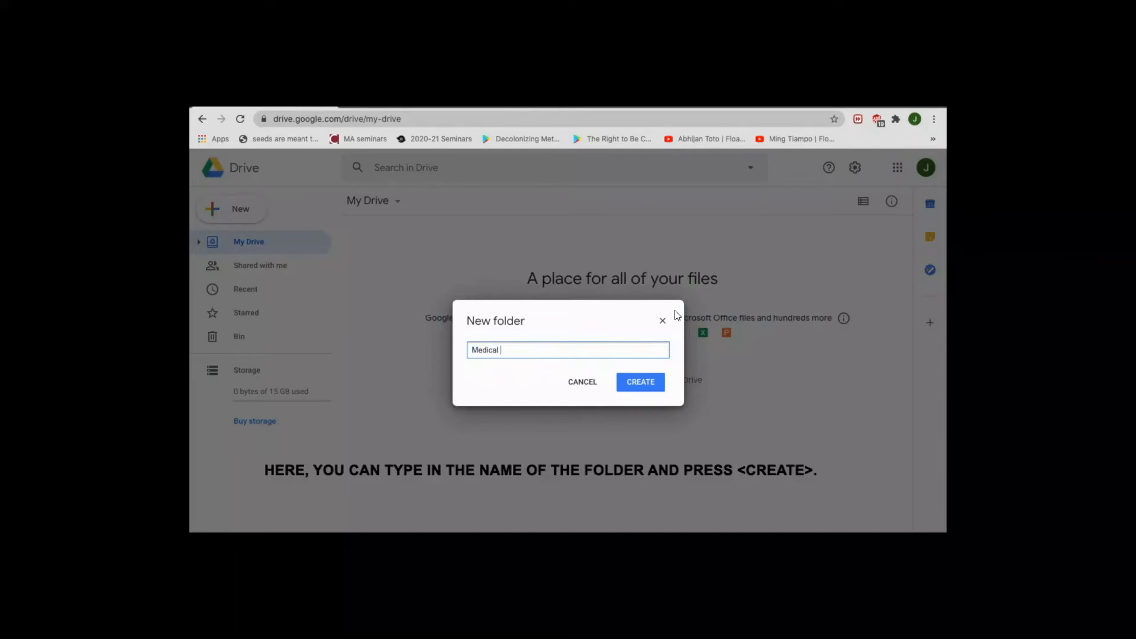
type("Notes")
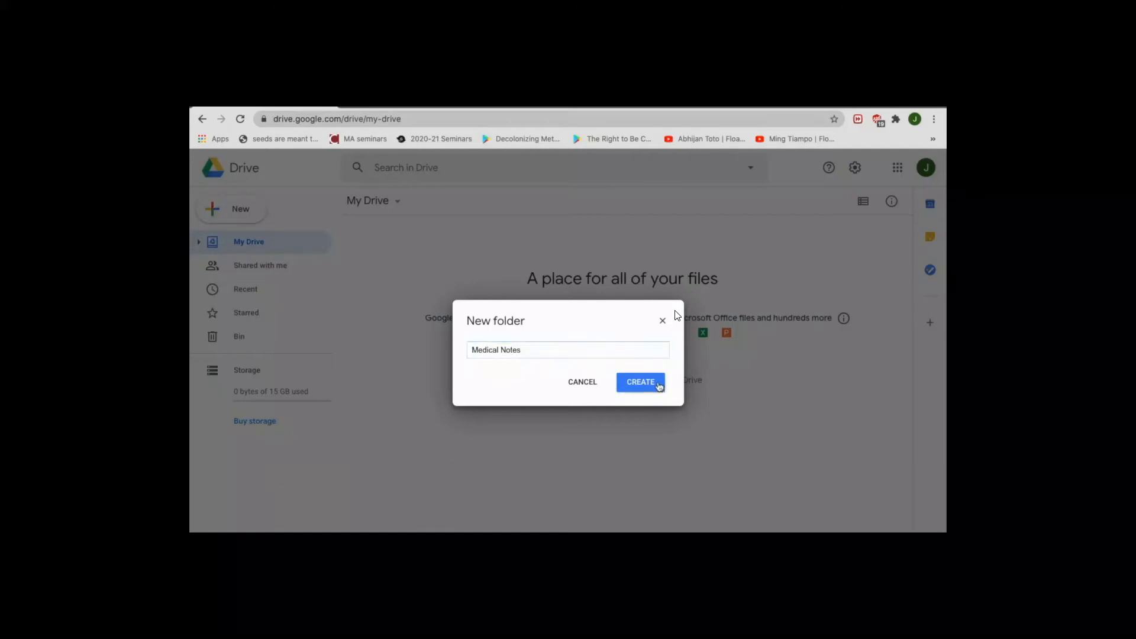
left_click(640, 382)
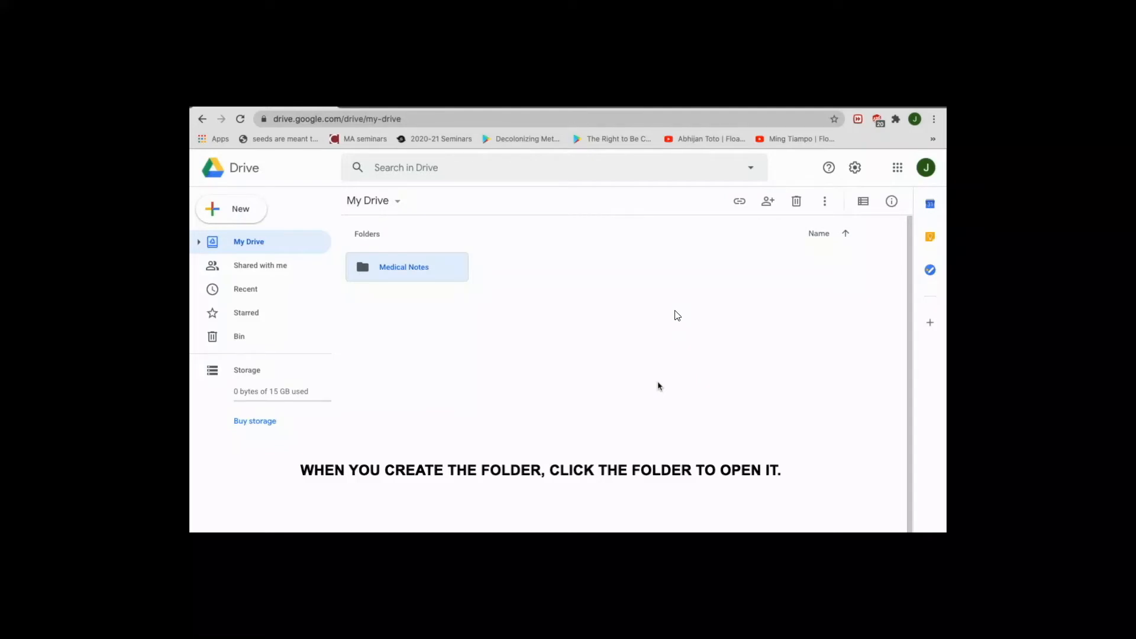
mouse_move(351, 373)
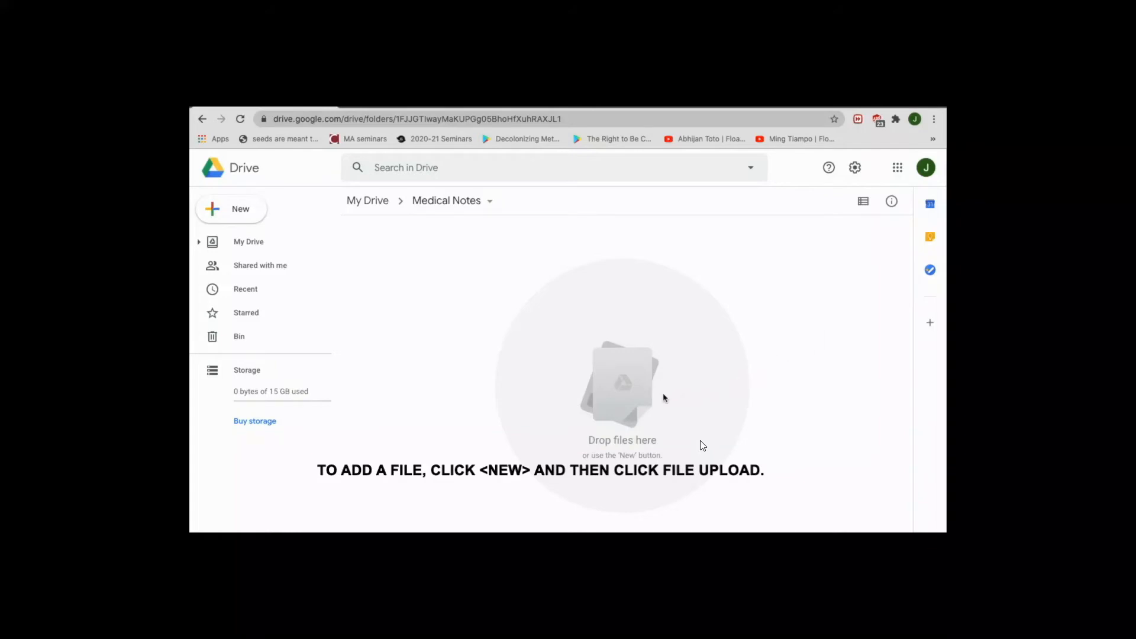
mouse_move(629, 412)
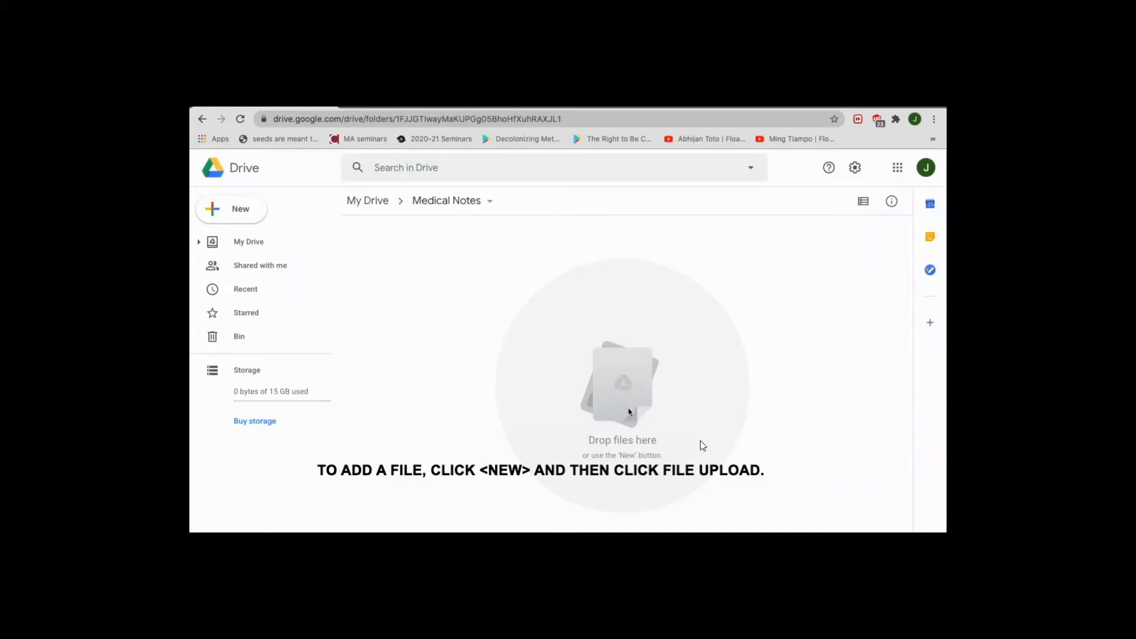
mouse_move(580, 398)
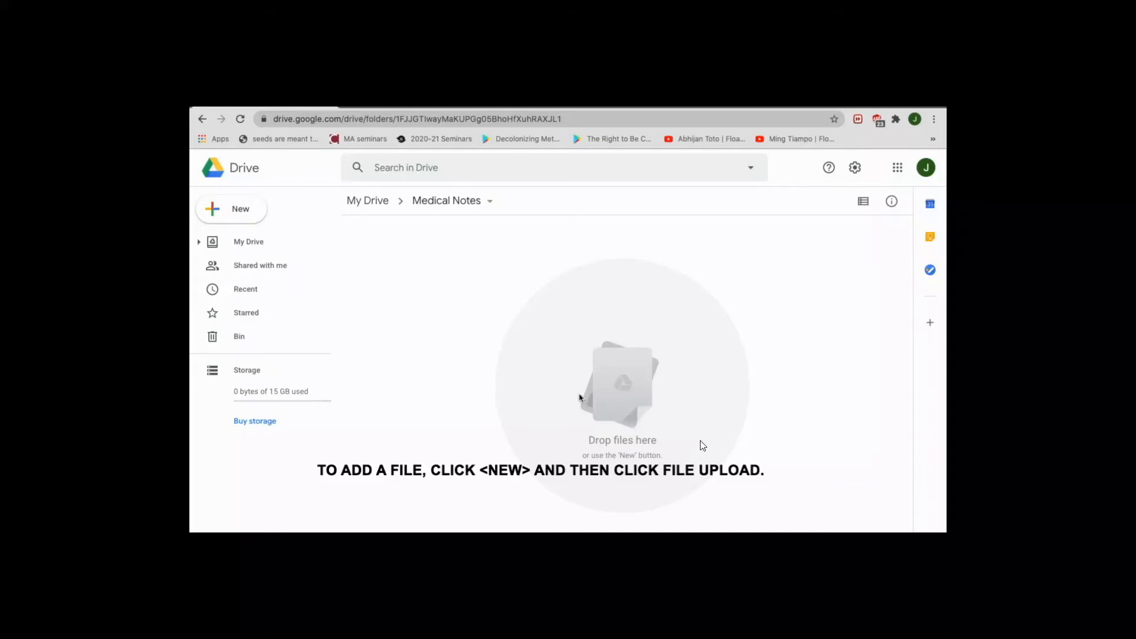
mouse_move(212, 208)
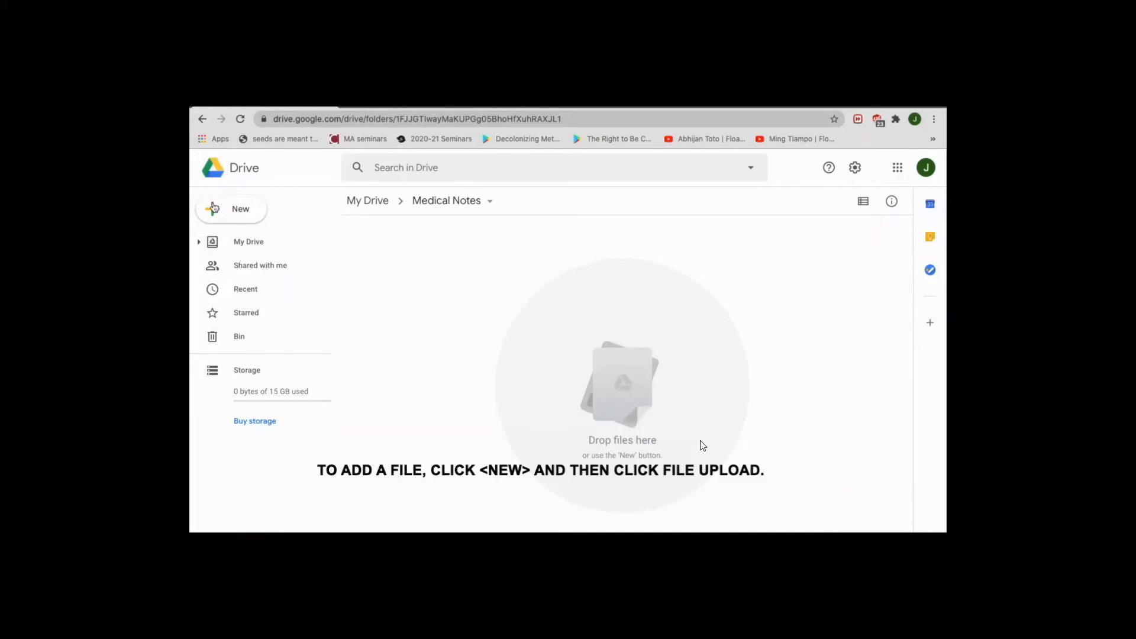
Step: Bring up the new-item options inside the empty Medical Notes folder
left_click(230, 209)
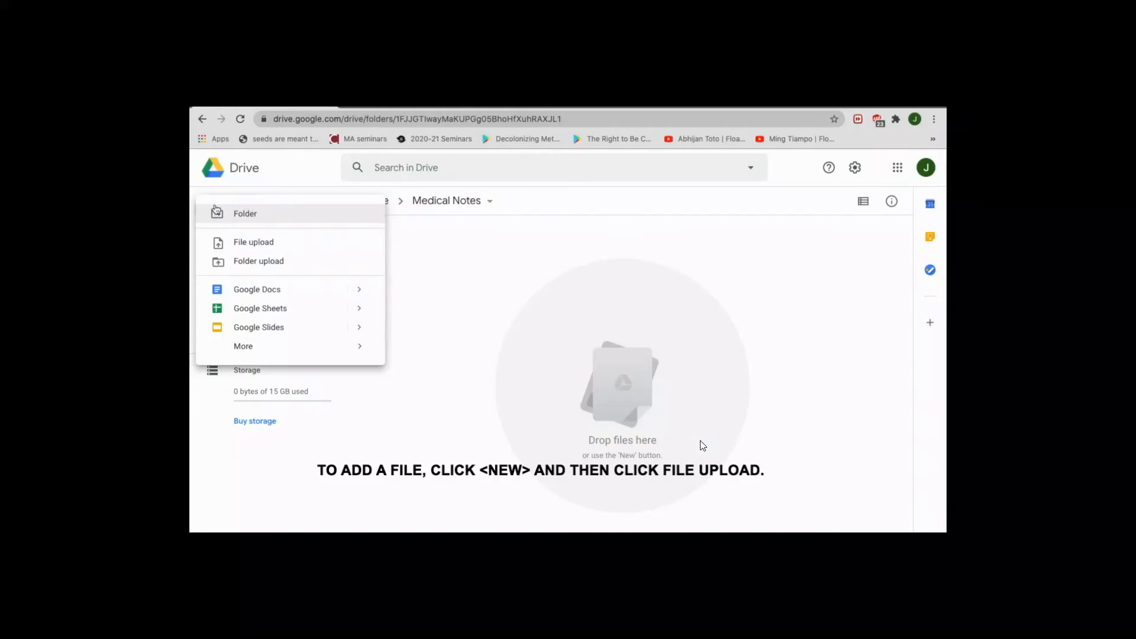
mouse_move(244, 232)
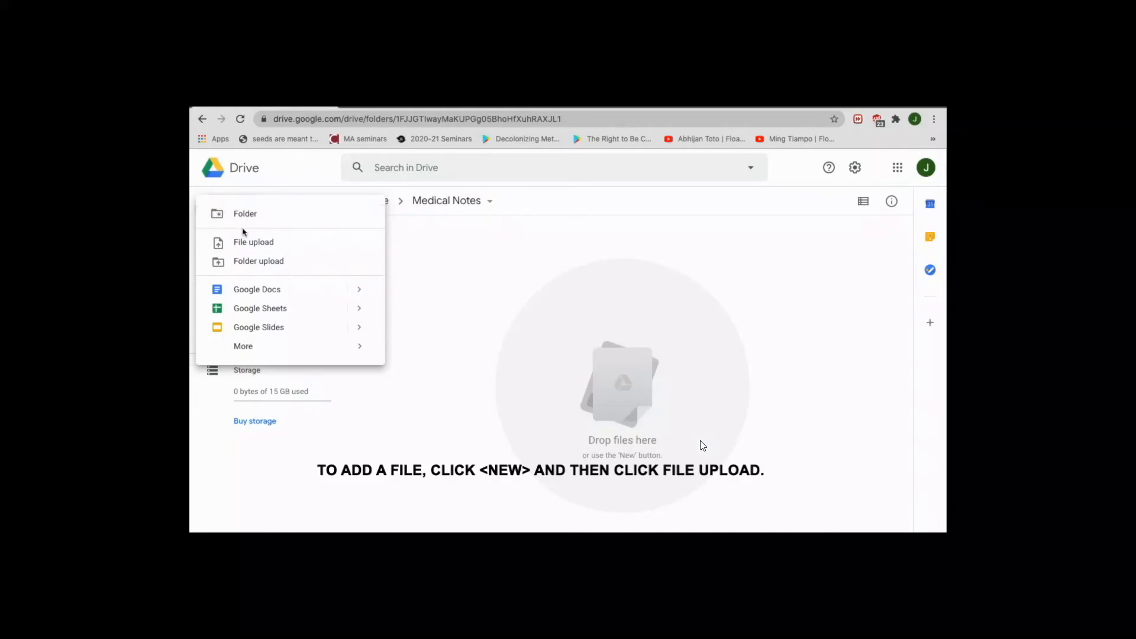
mouse_move(254, 246)
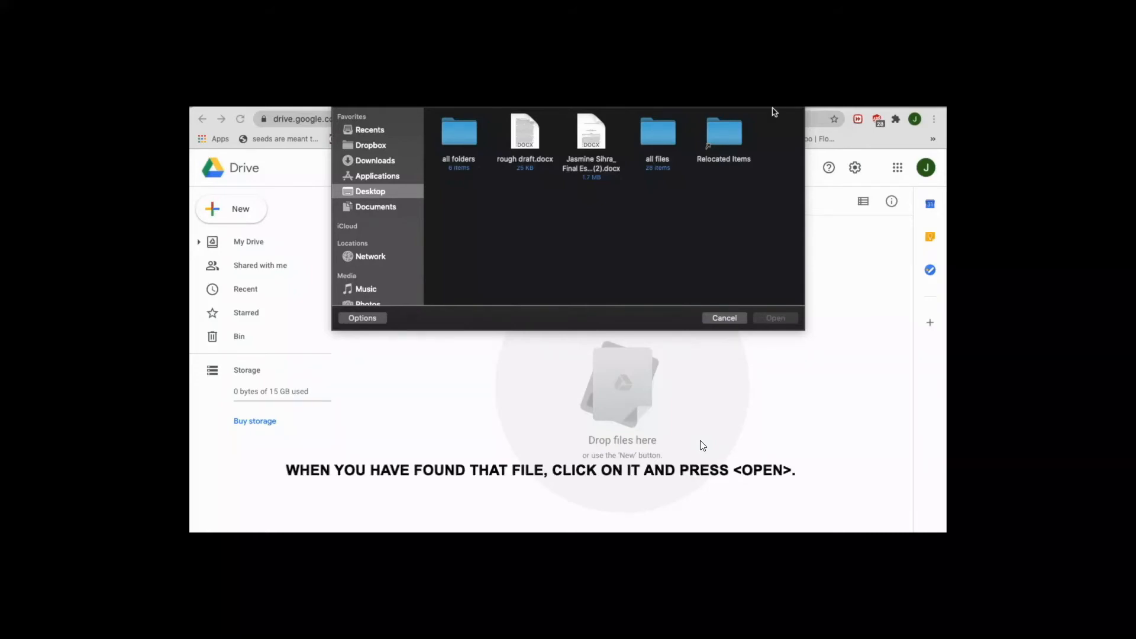
mouse_move(524, 168)
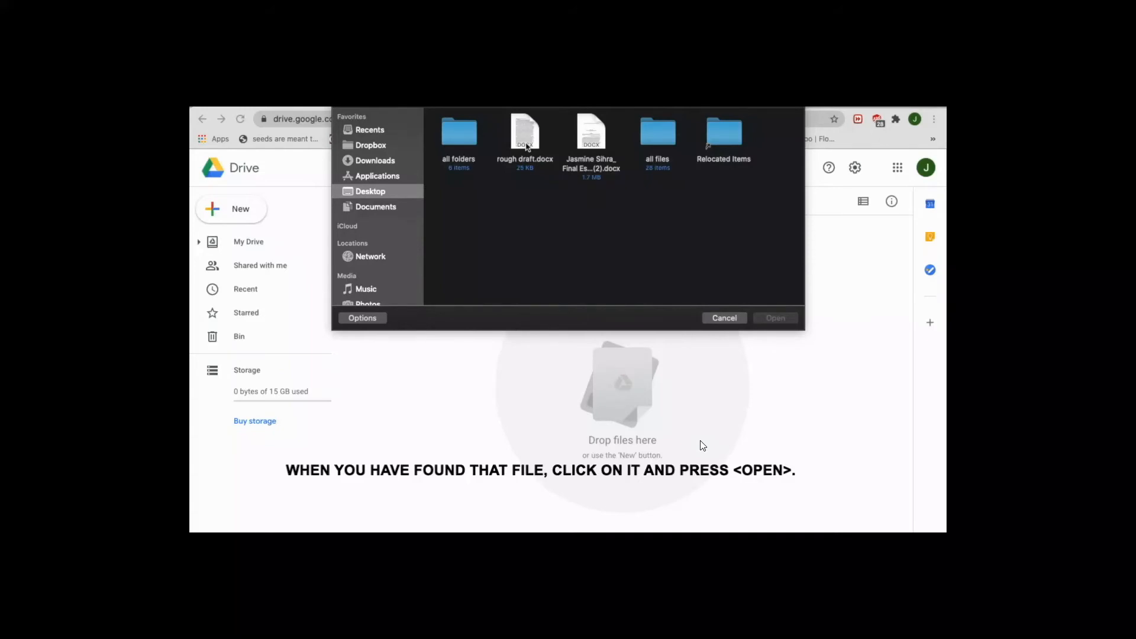
Step: Upload rough draft.docx from the Desktop into the Medical Notes folder
left_click(524, 141)
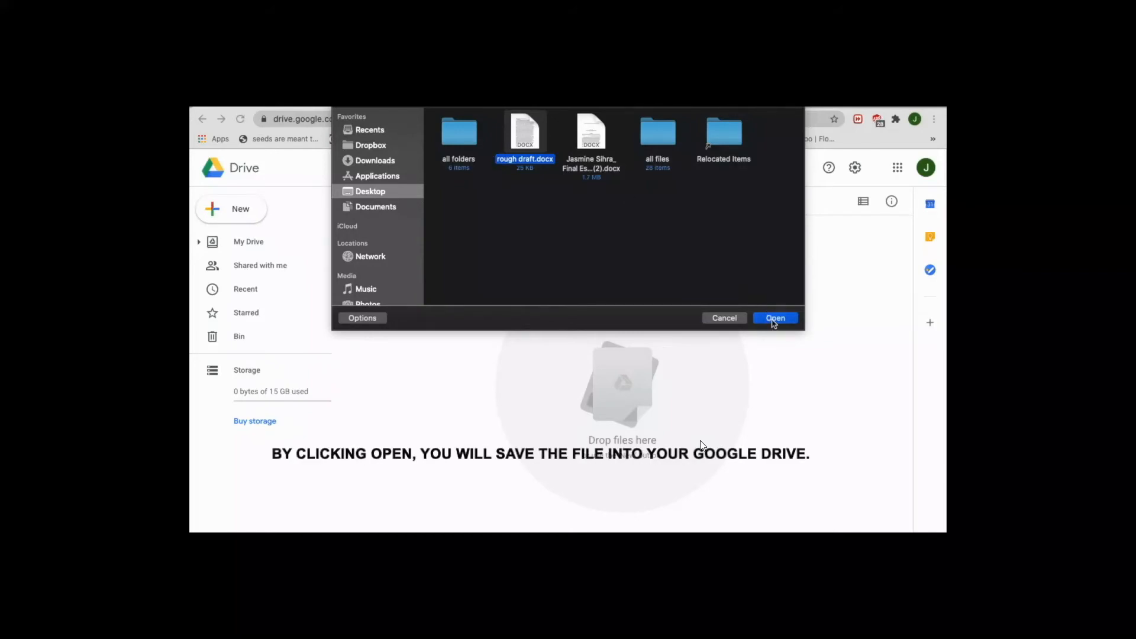
left_click(774, 317)
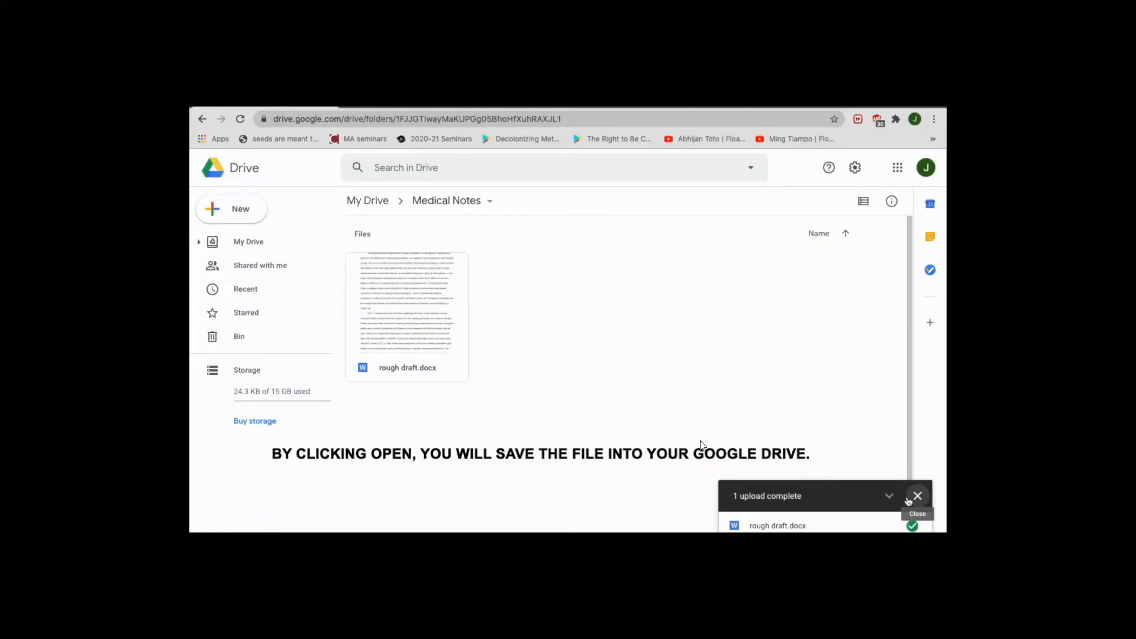
mouse_move(692, 334)
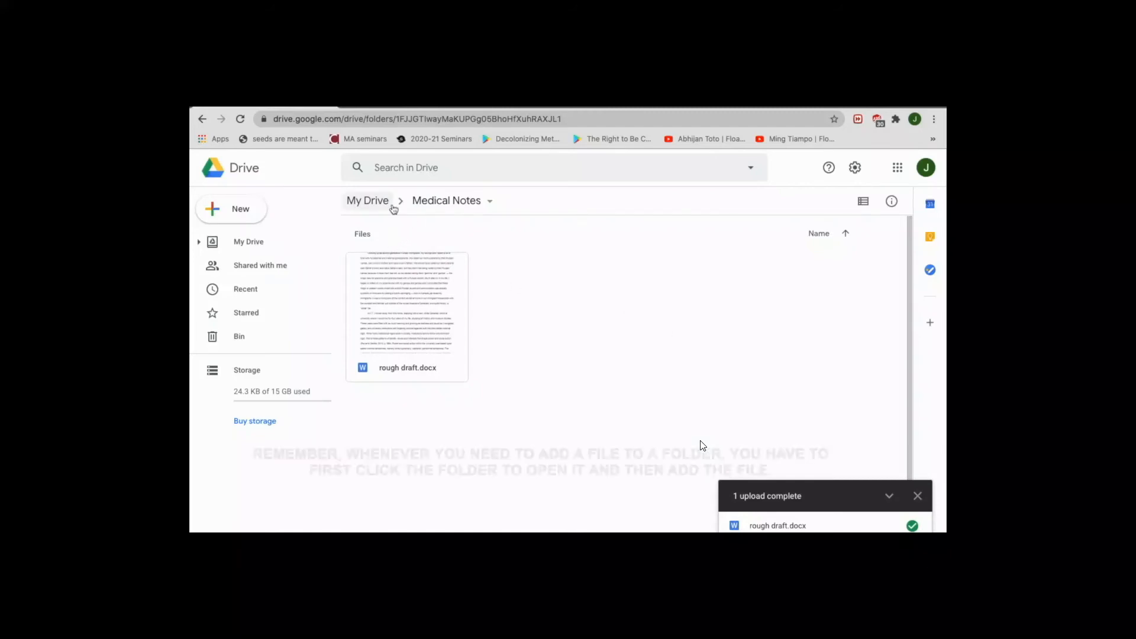
left_click(367, 201)
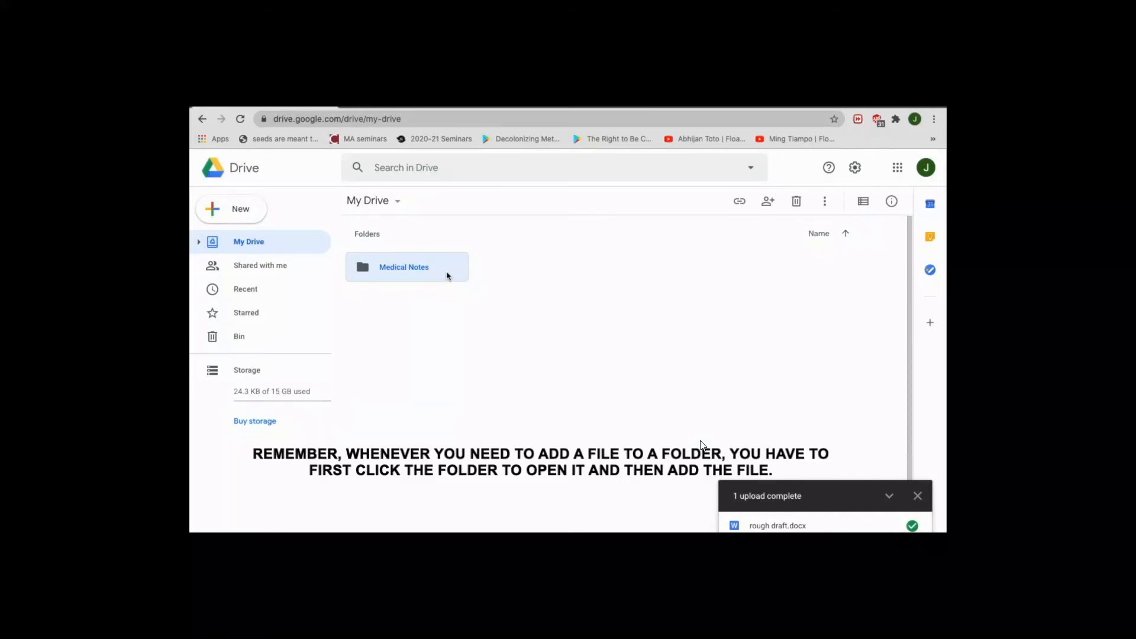
double_click(404, 267)
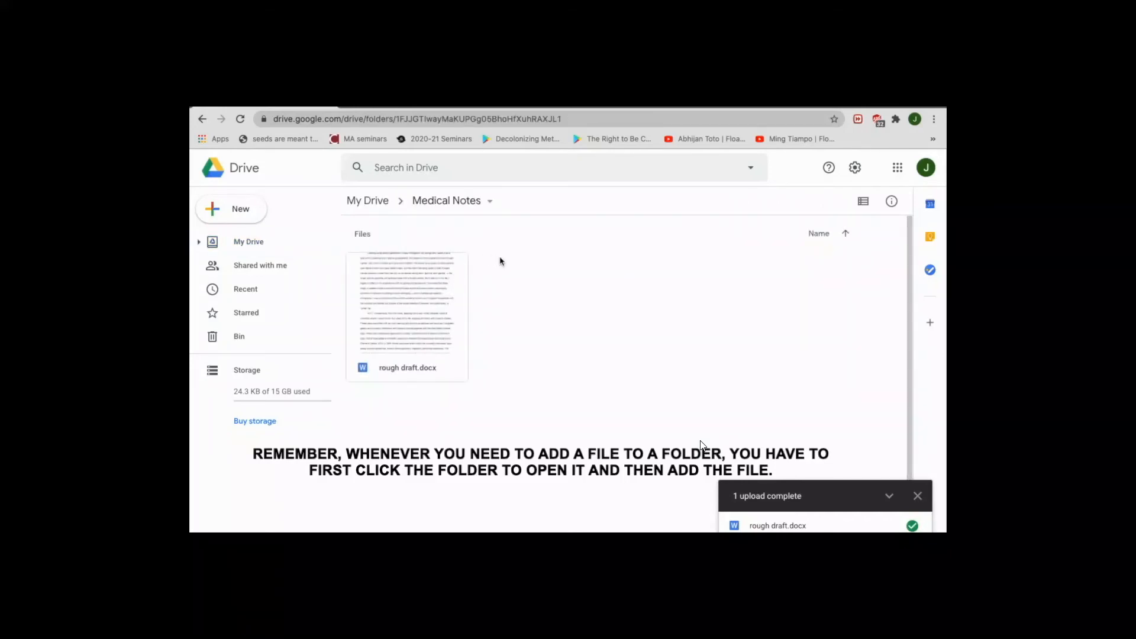
mouse_move(826, 476)
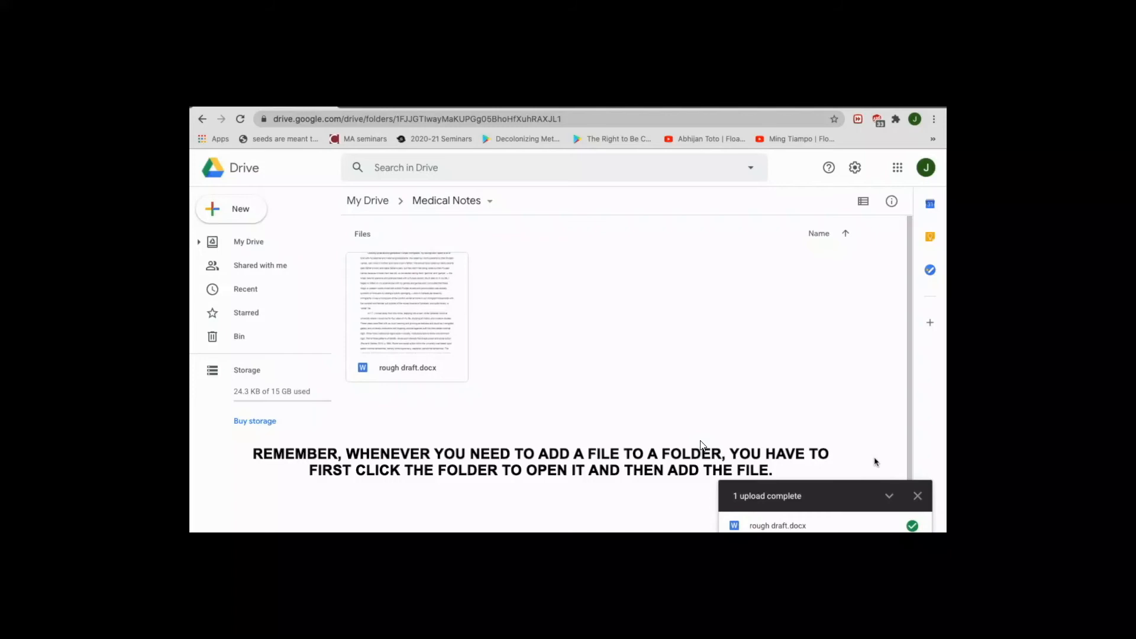
mouse_move(715, 371)
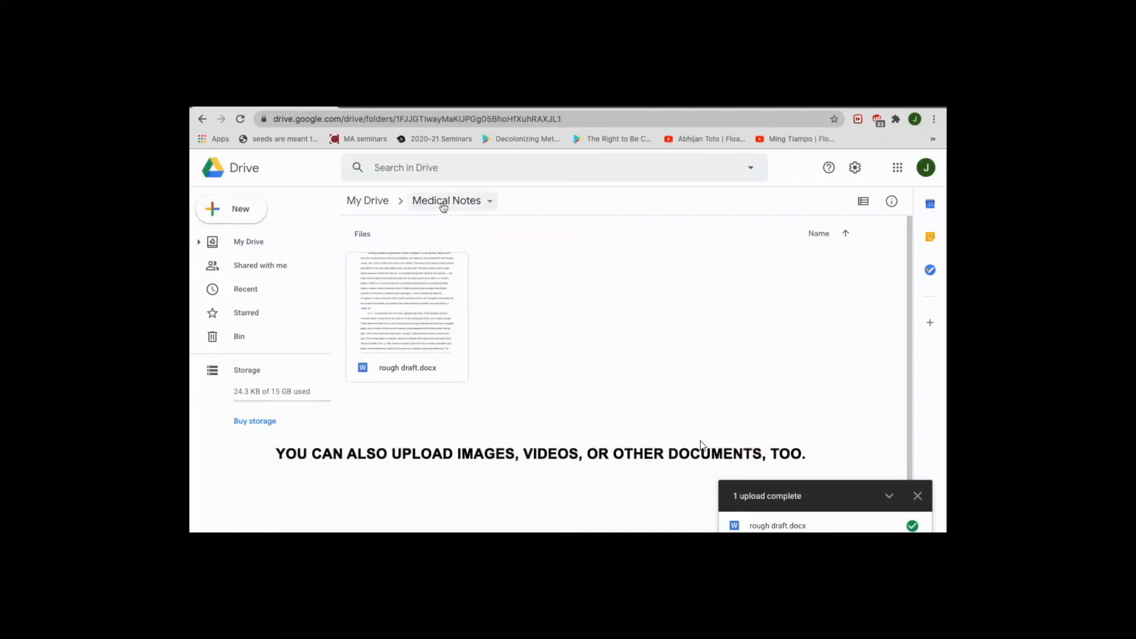
Step: Return to the top-level My Drive via the breadcrumb bar
left_click(367, 201)
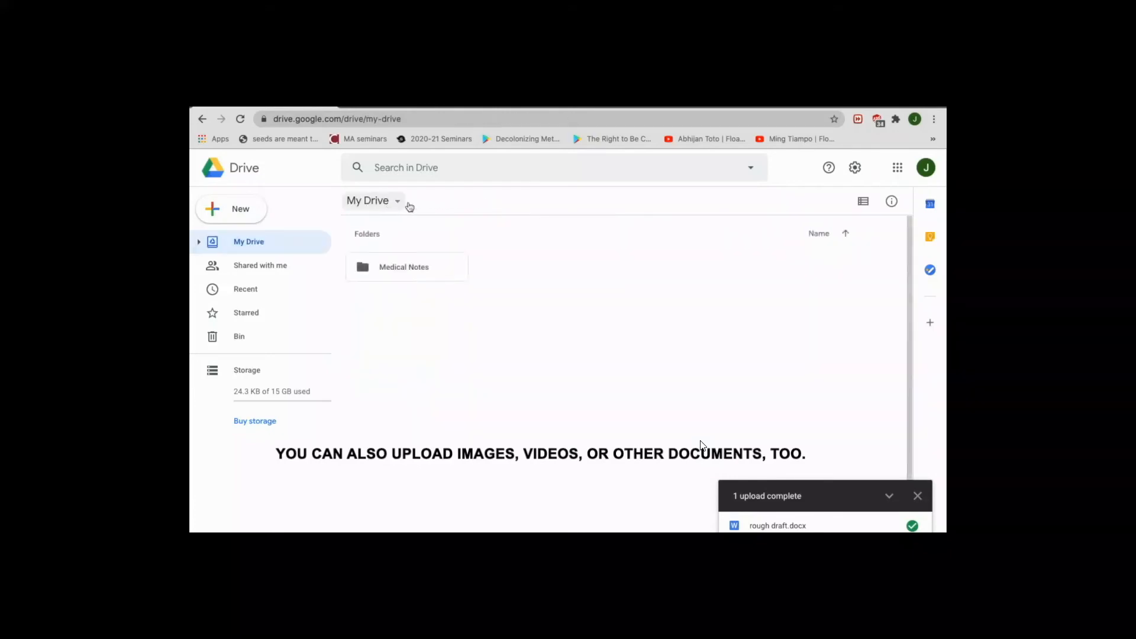
mouse_move(611, 292)
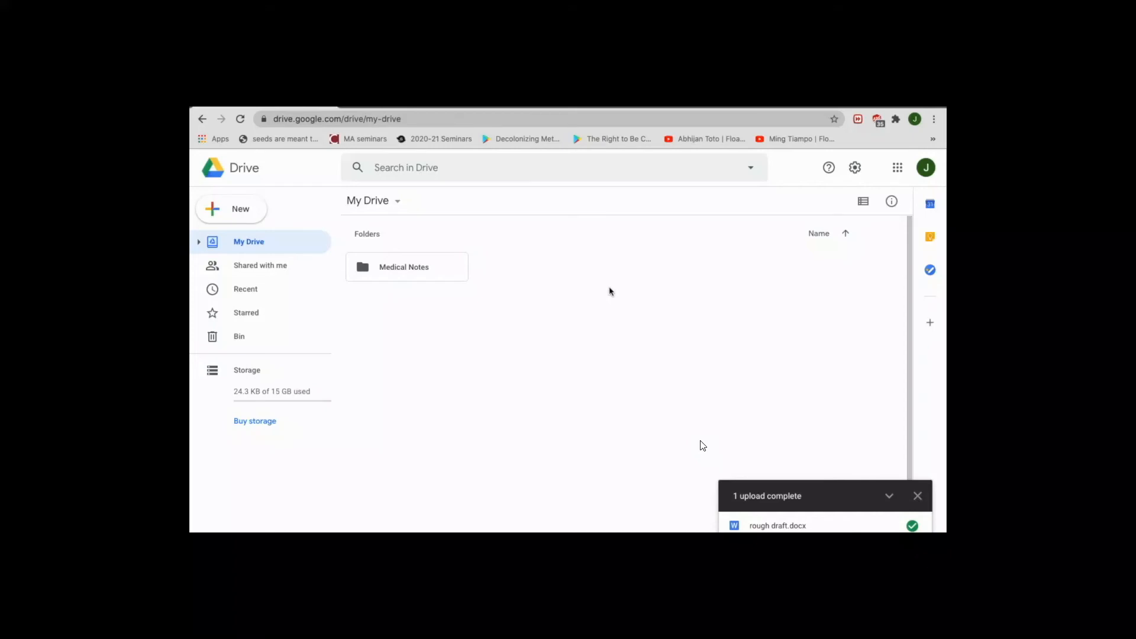
mouse_move(706, 334)
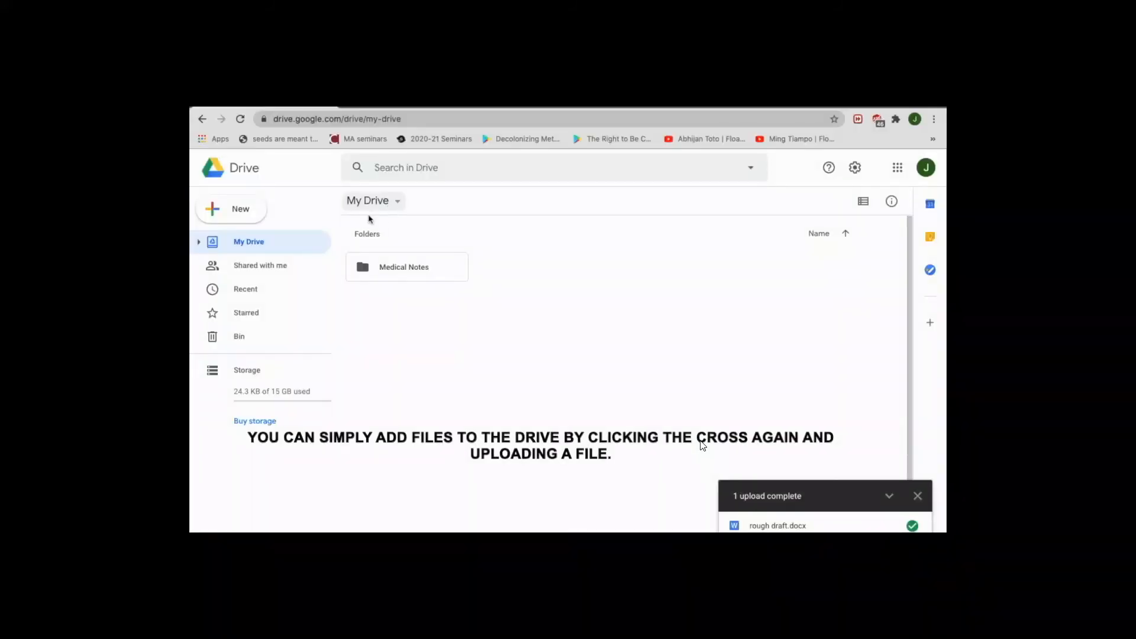
mouse_move(279, 210)
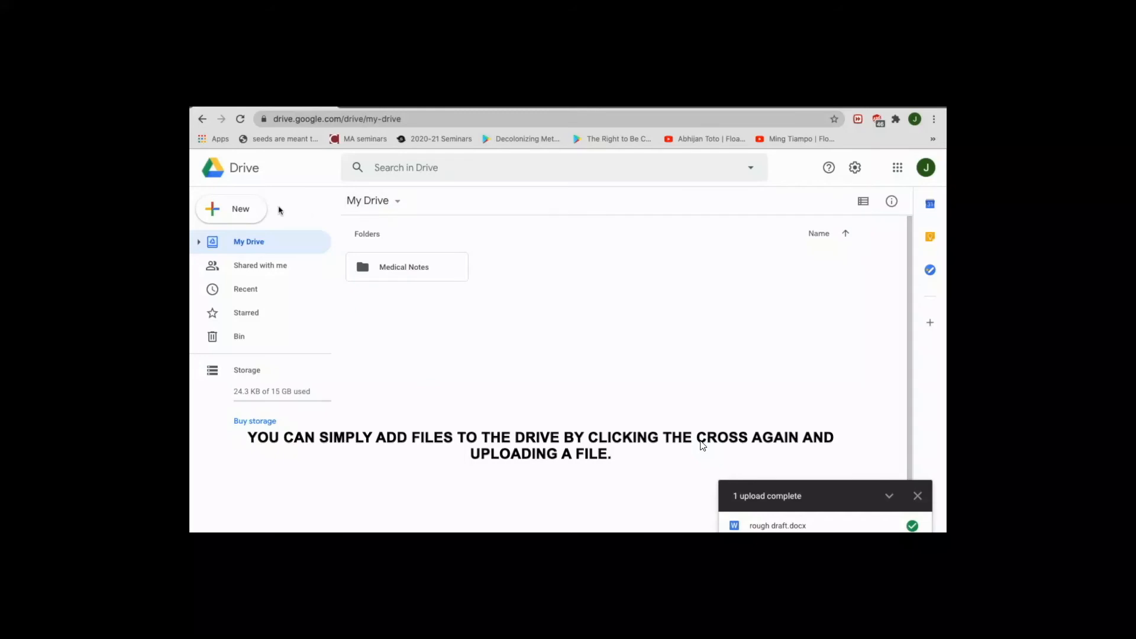
mouse_move(240, 208)
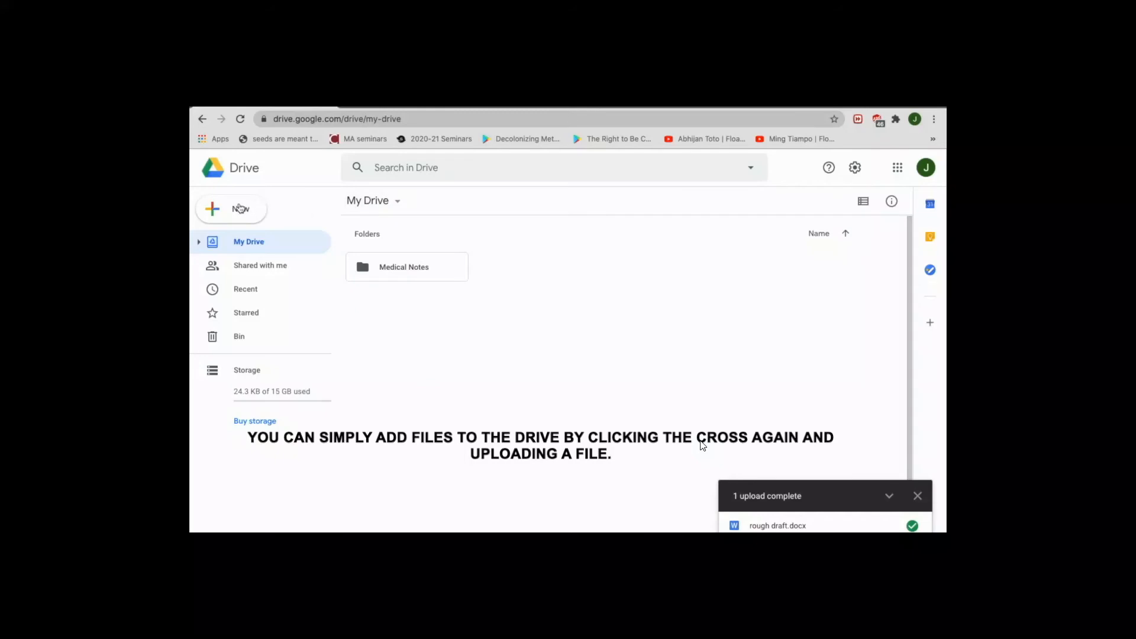
mouse_move(236, 209)
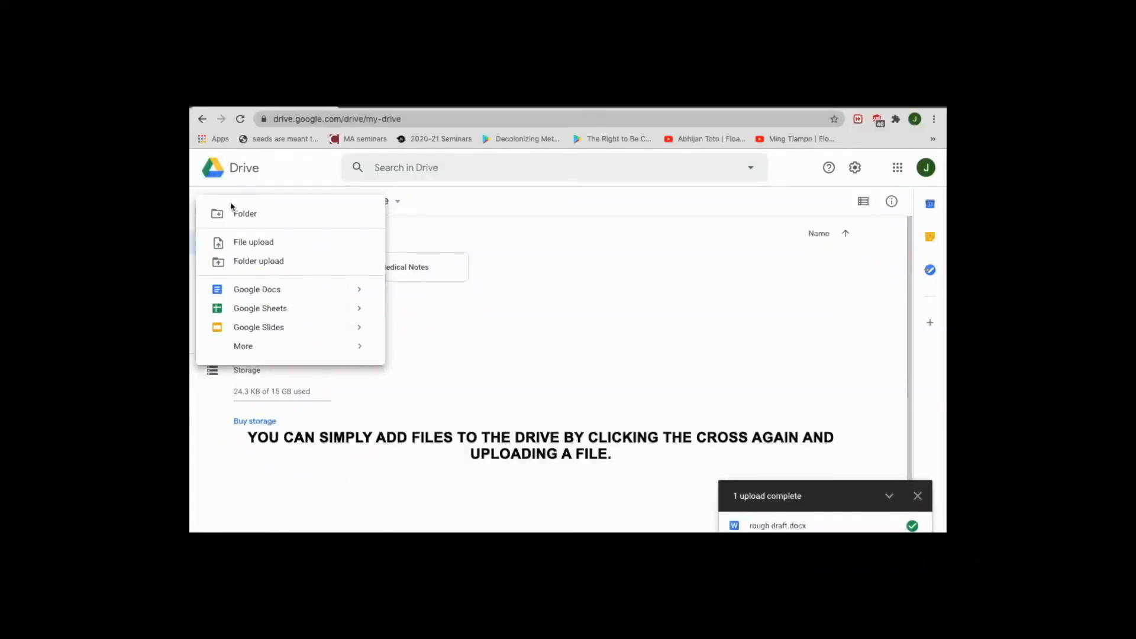
mouse_move(245, 218)
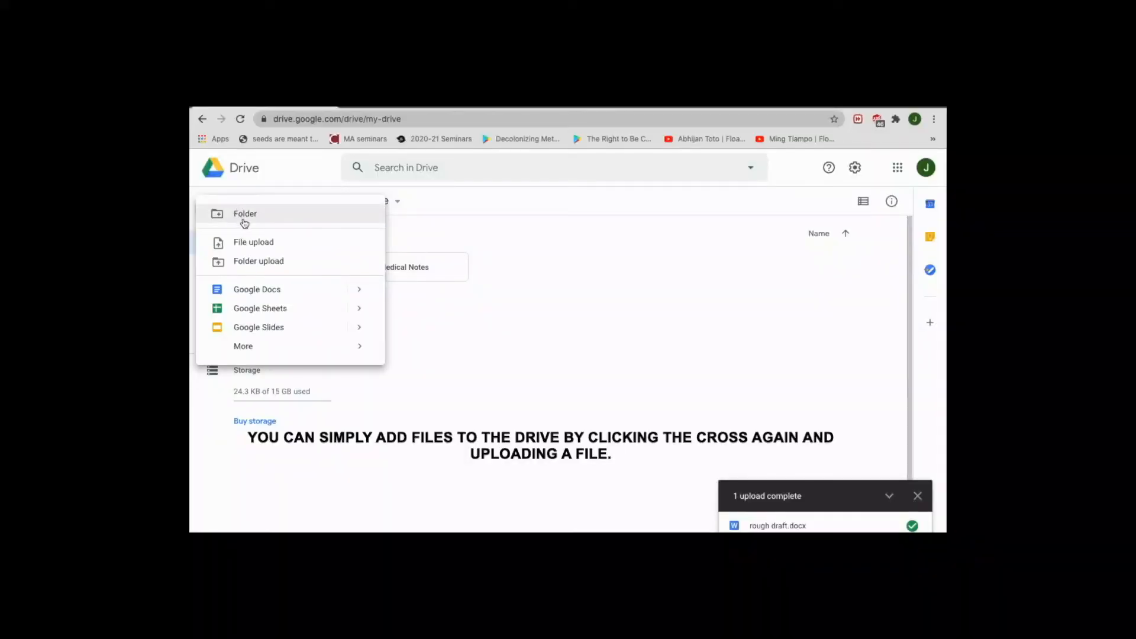
mouse_move(254, 241)
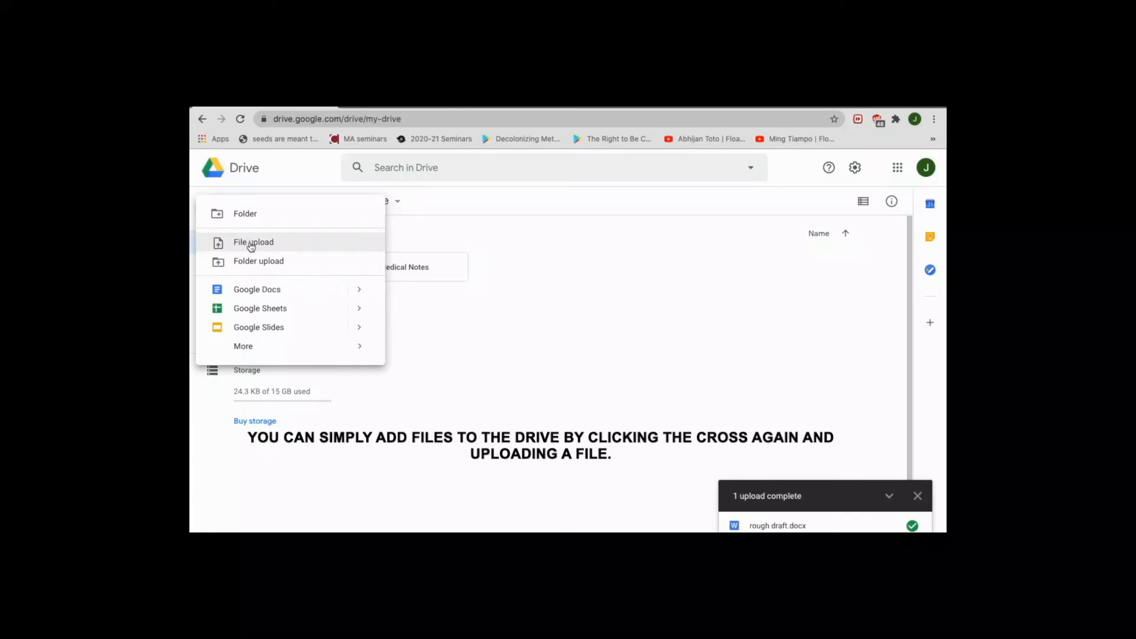
mouse_move(311, 246)
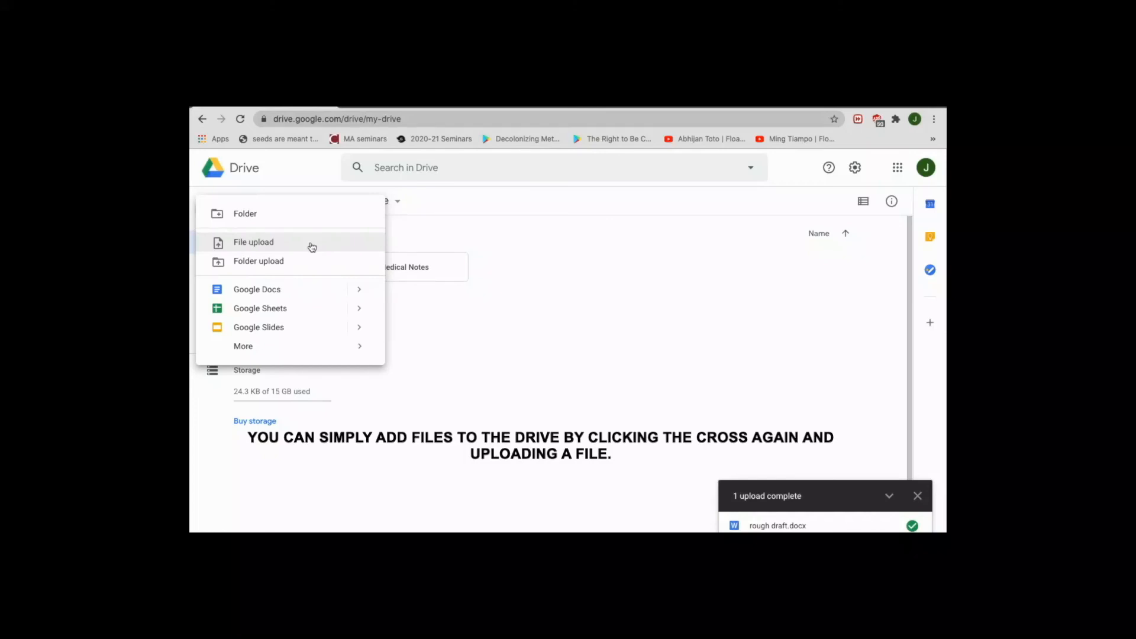
Step: Upload a second copy of rough draft.docx from the Desktop directly into My Drive
left_click(253, 241)
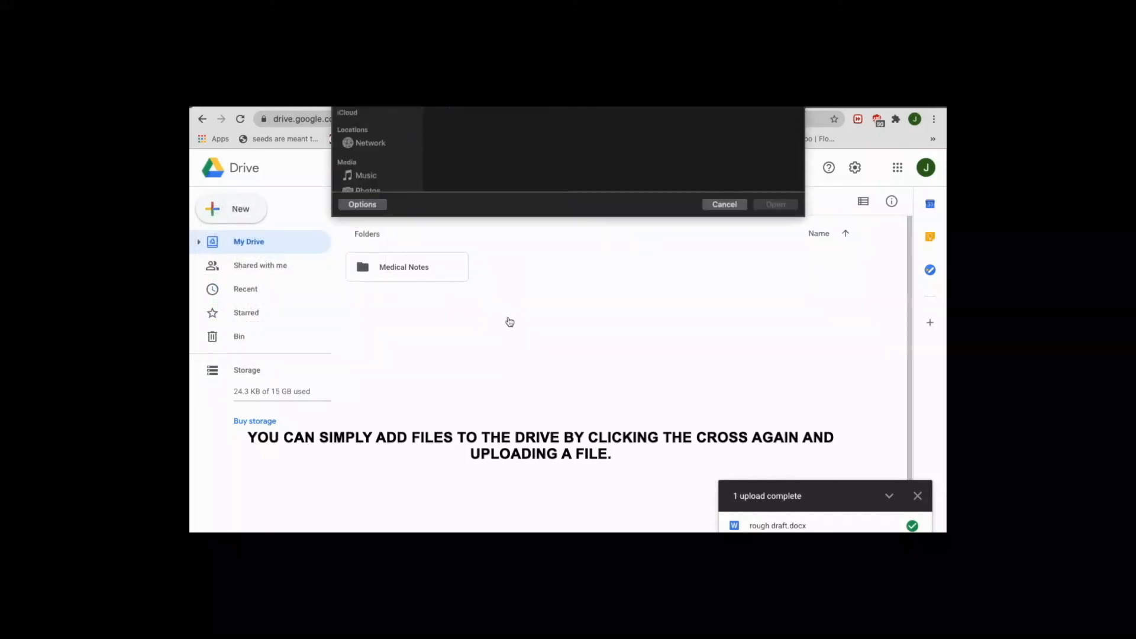
left_click(370, 191)
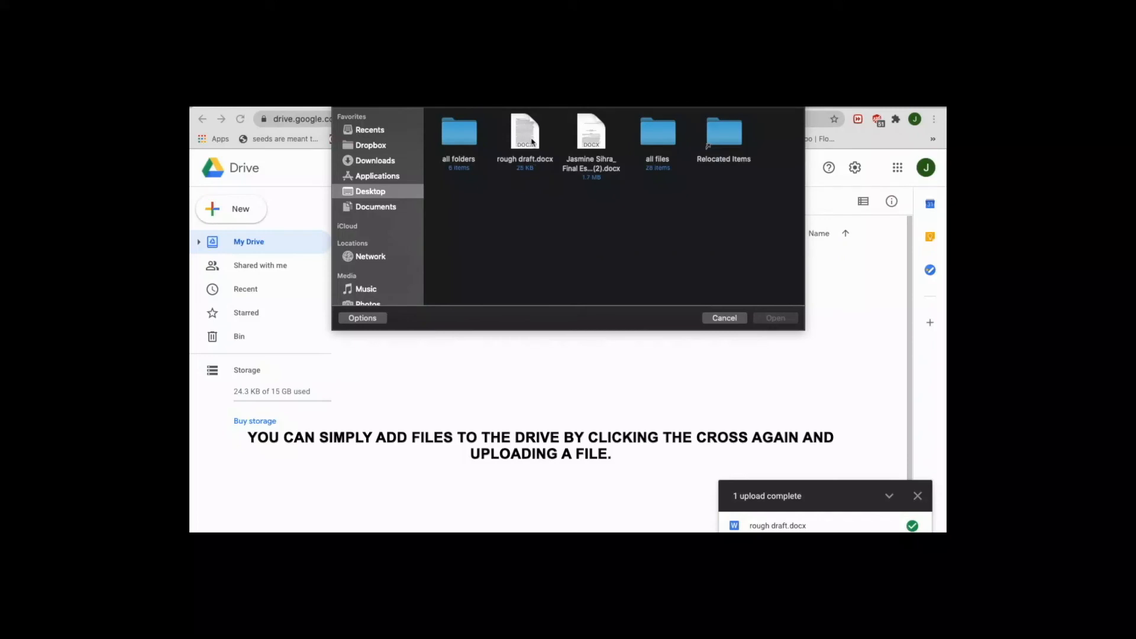
left_click(524, 133)
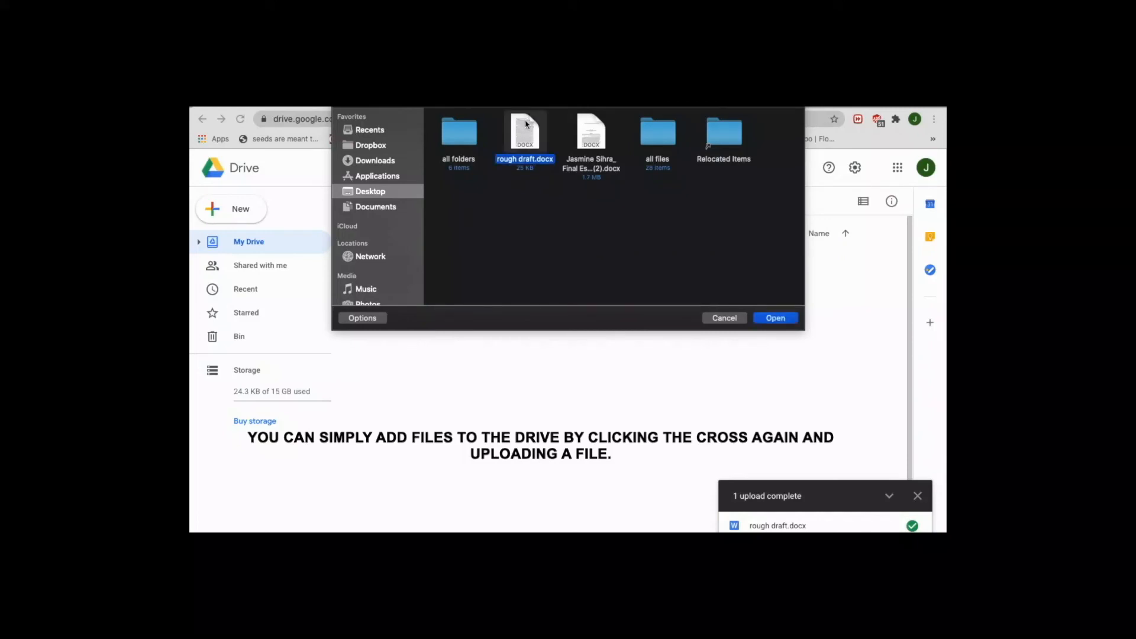
left_click(774, 318)
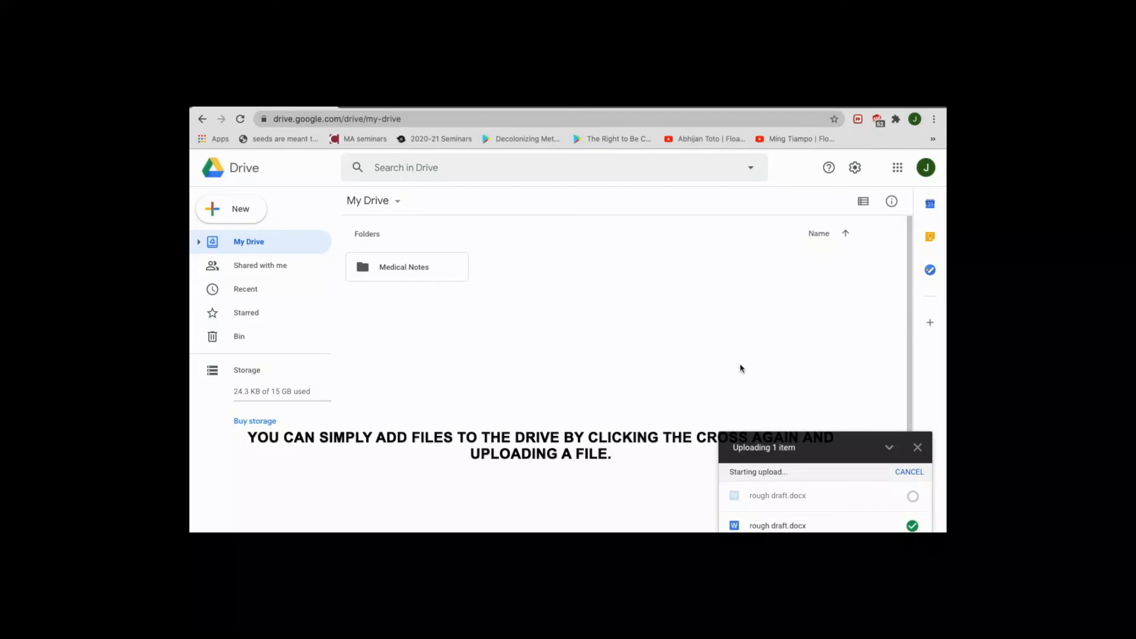
mouse_move(826, 434)
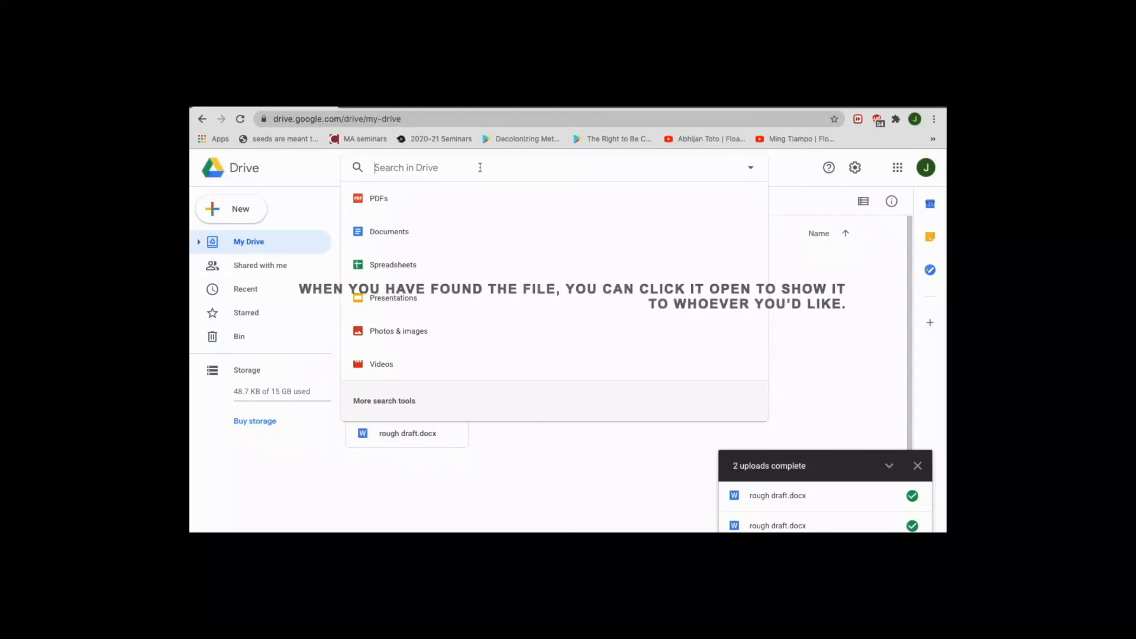
Step: Search Drive for 'rough' to find the rough draft document
type("r")
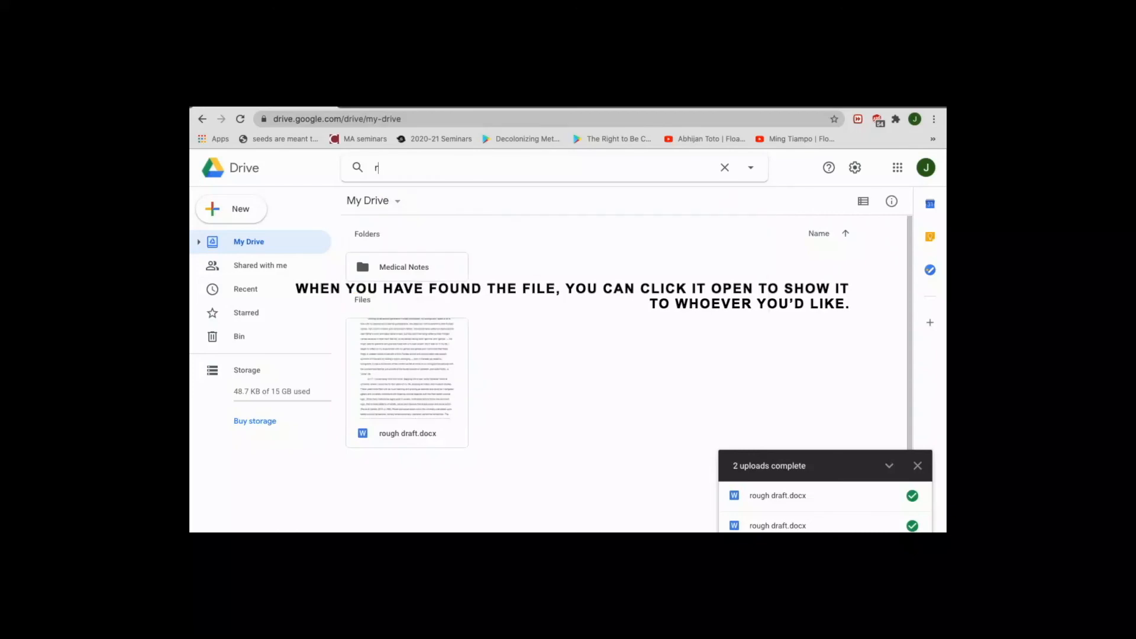
type("ou")
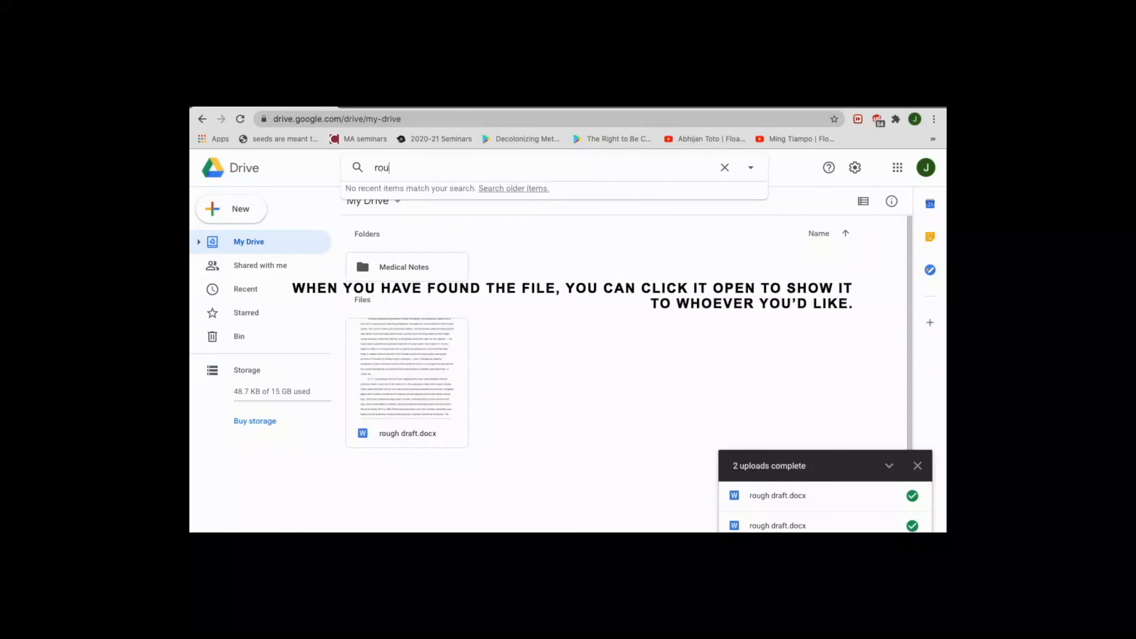
type("gh")
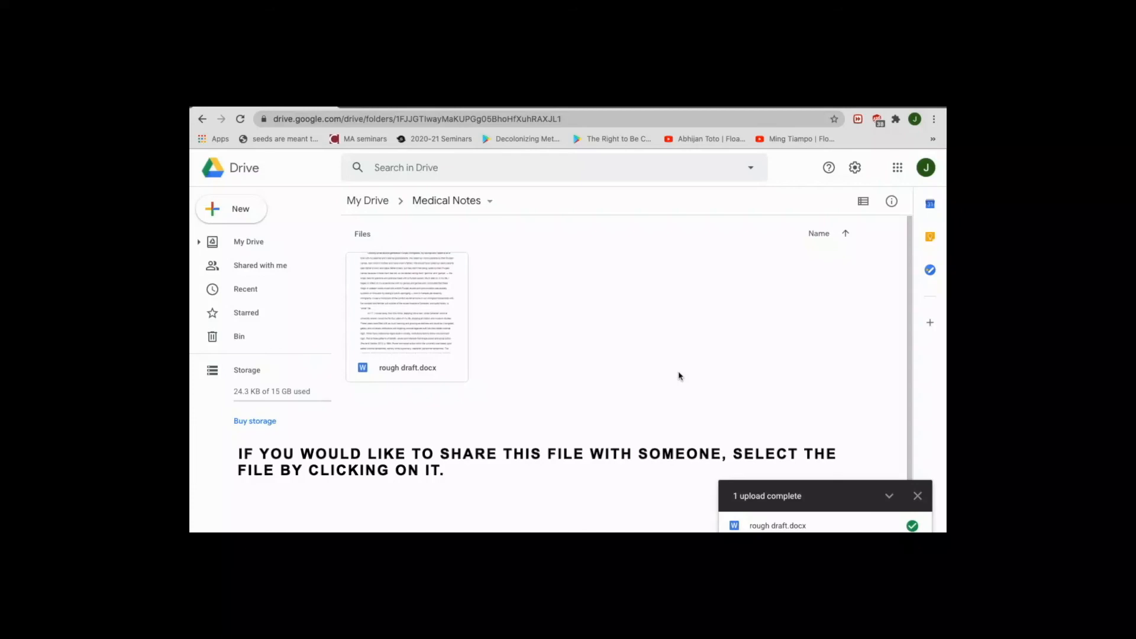
mouse_move(605, 292)
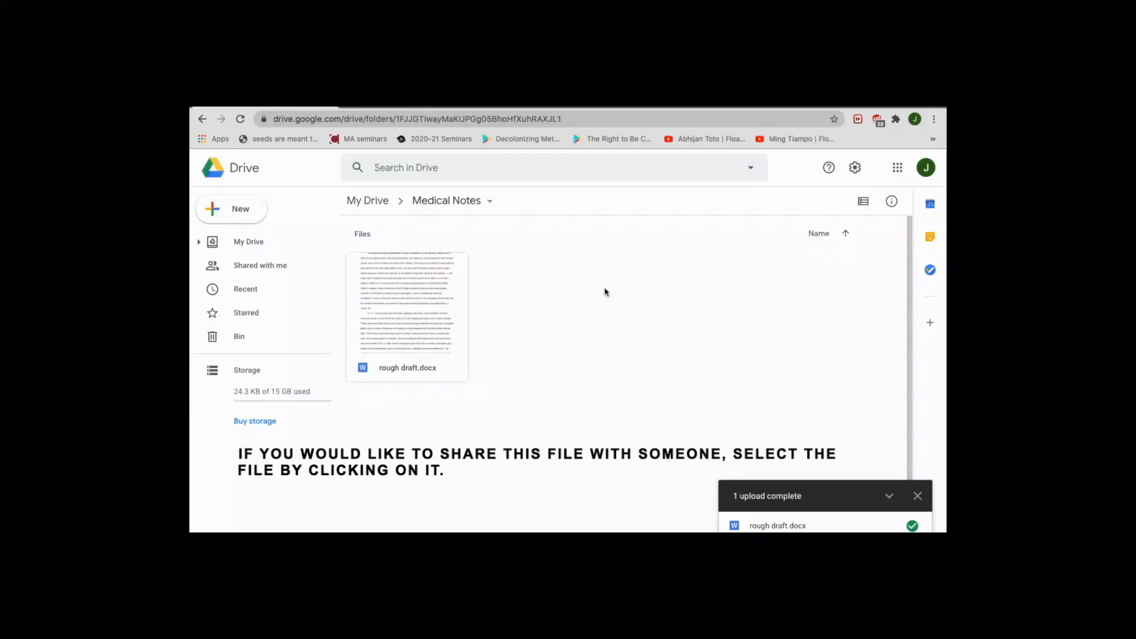